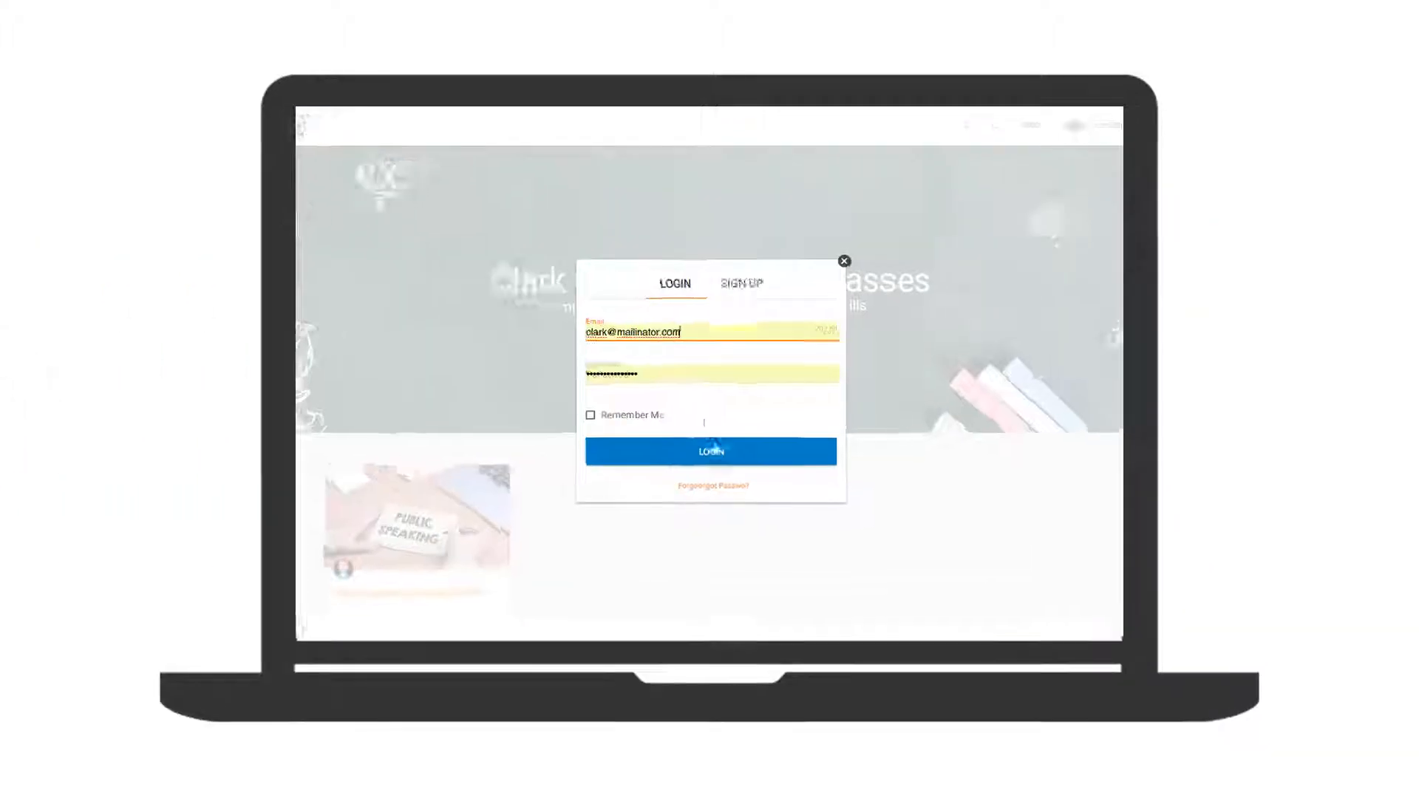
Sign in as the instructor and bring up the side navigation panel.
left_click(711, 453)
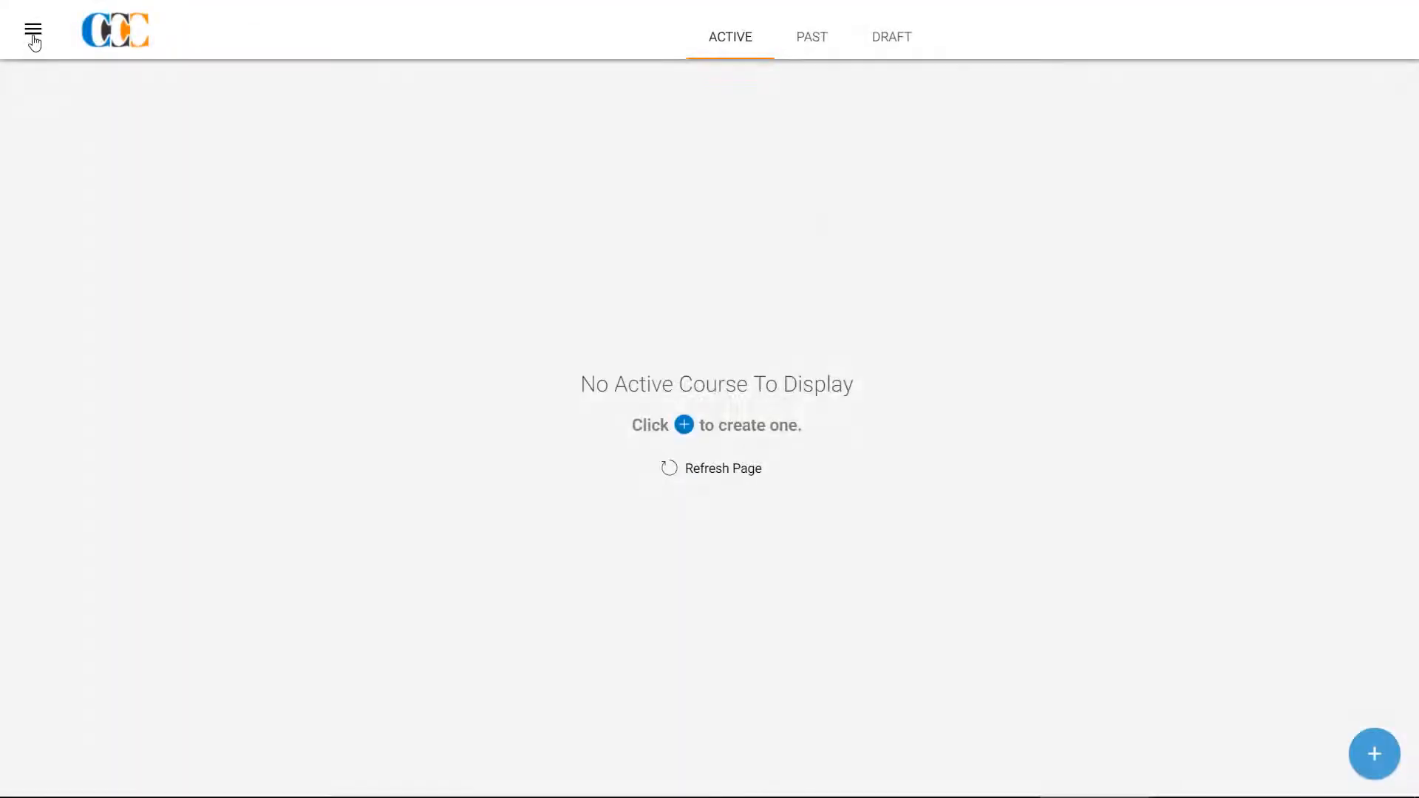
left_click(32, 32)
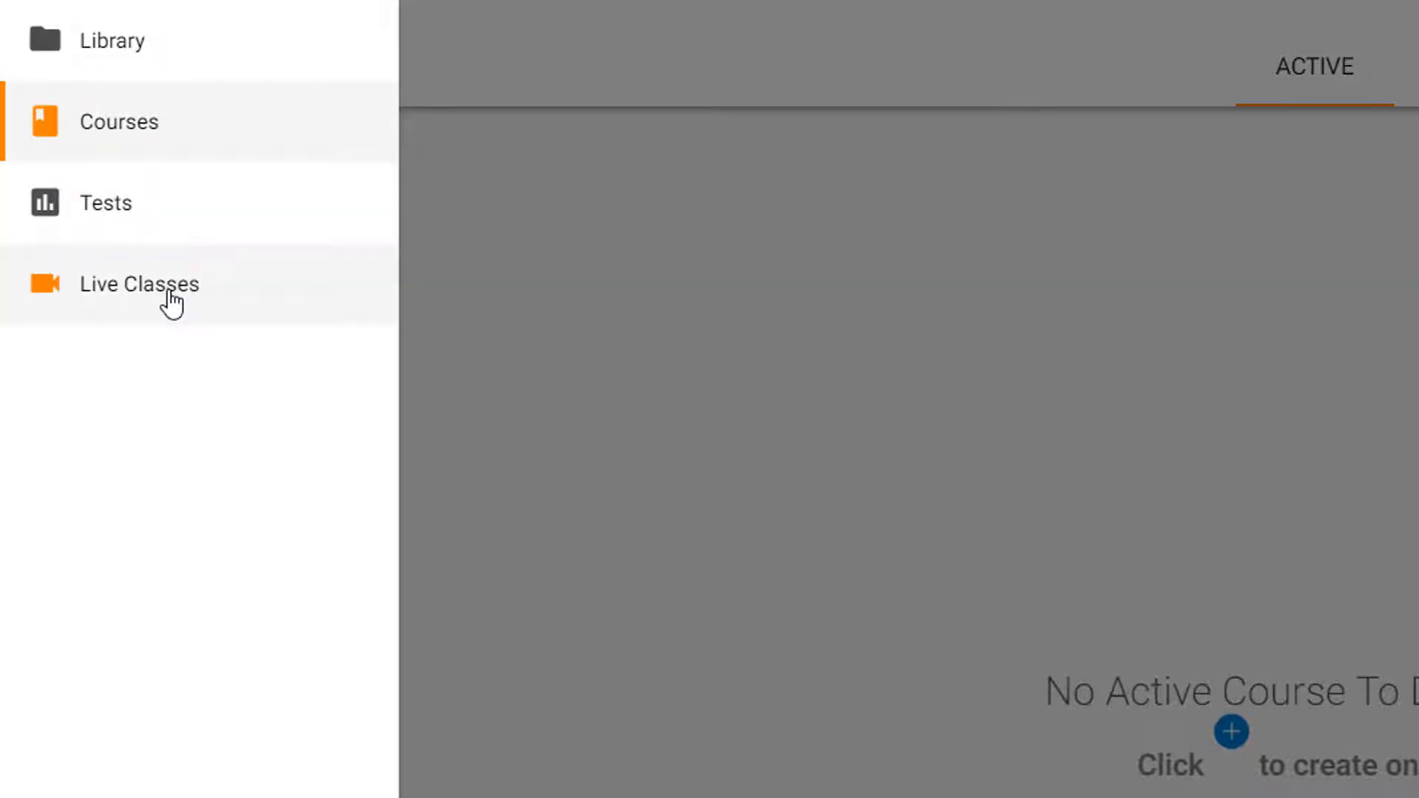
Go to Live Classes and view the A Guide to Corporate Communication class.
left_click(141, 284)
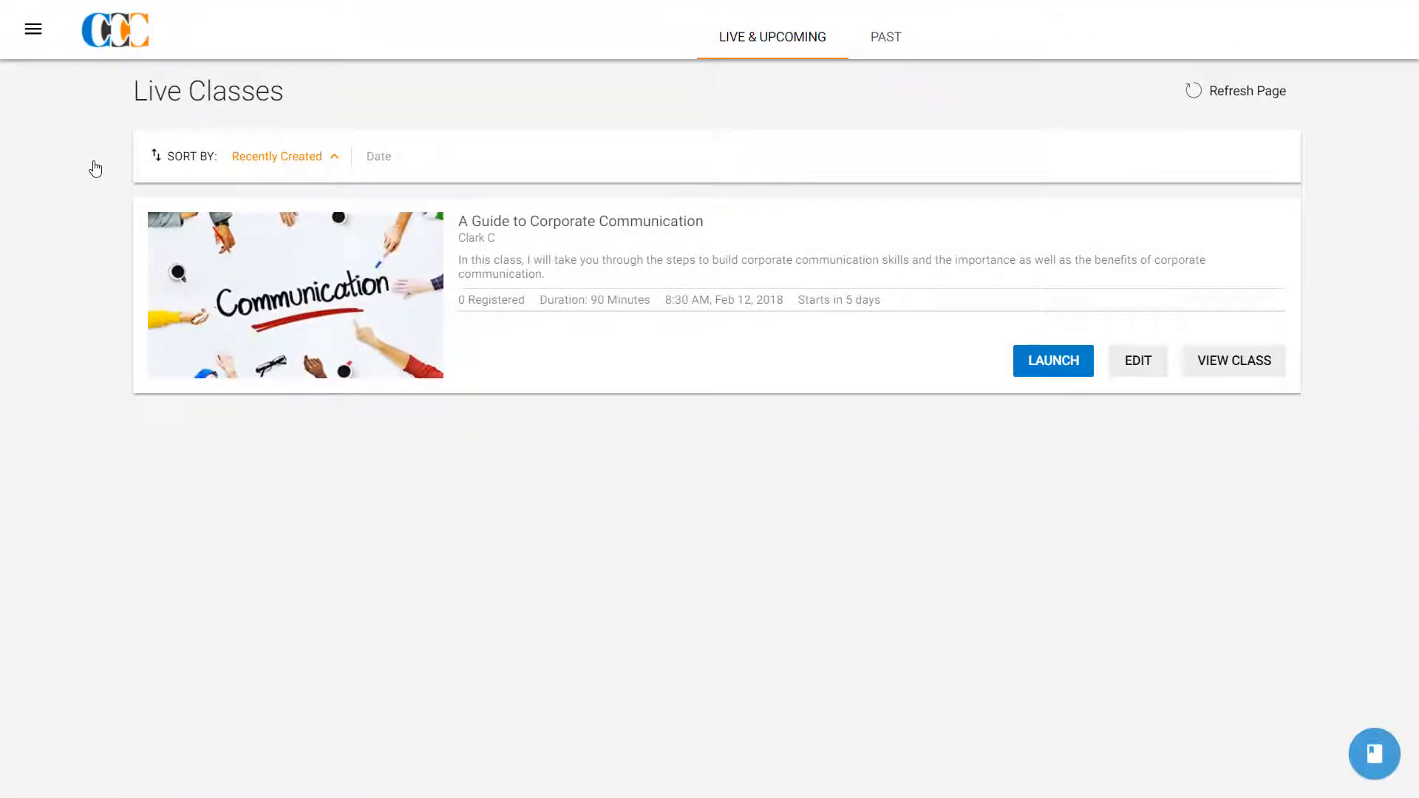
mouse_move(486, 236)
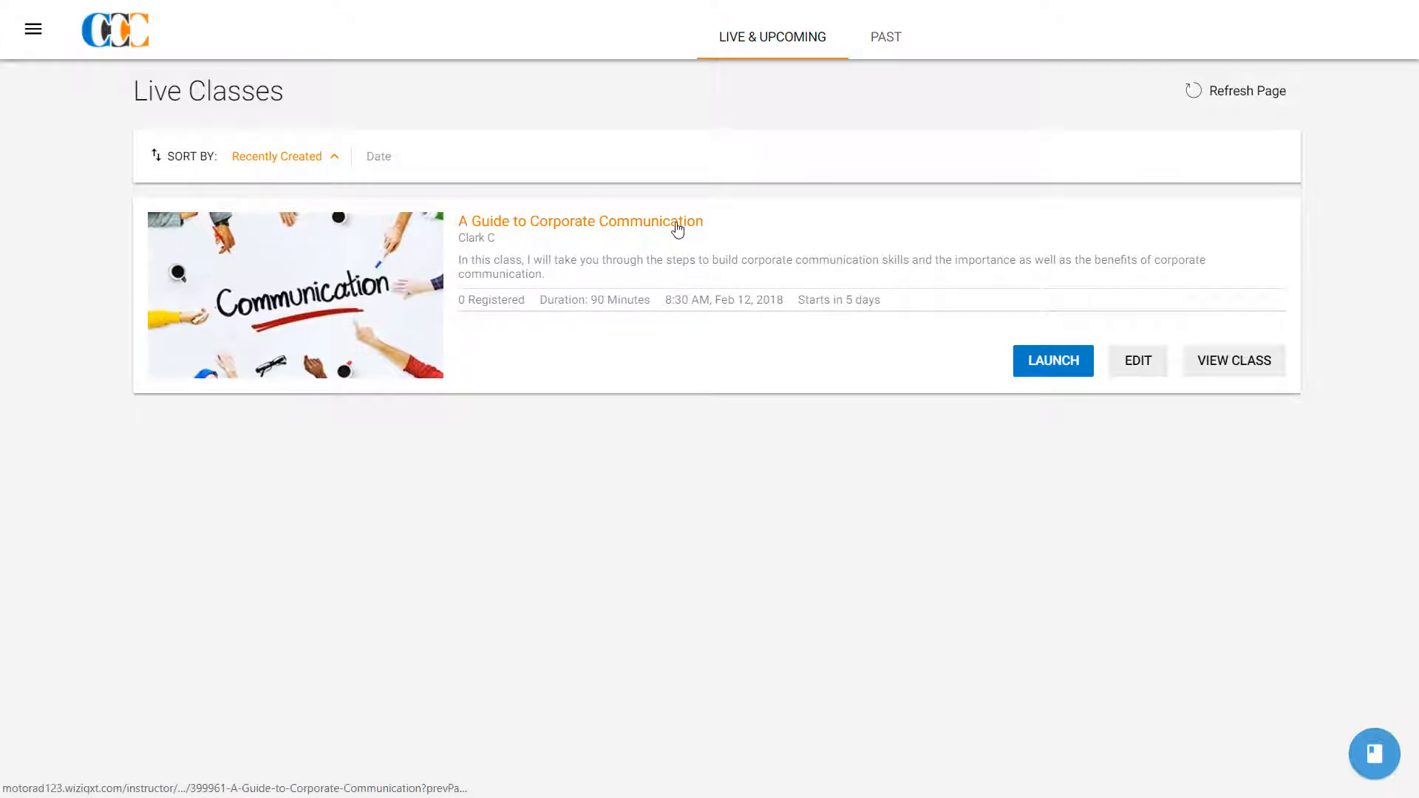
mouse_move(1210, 364)
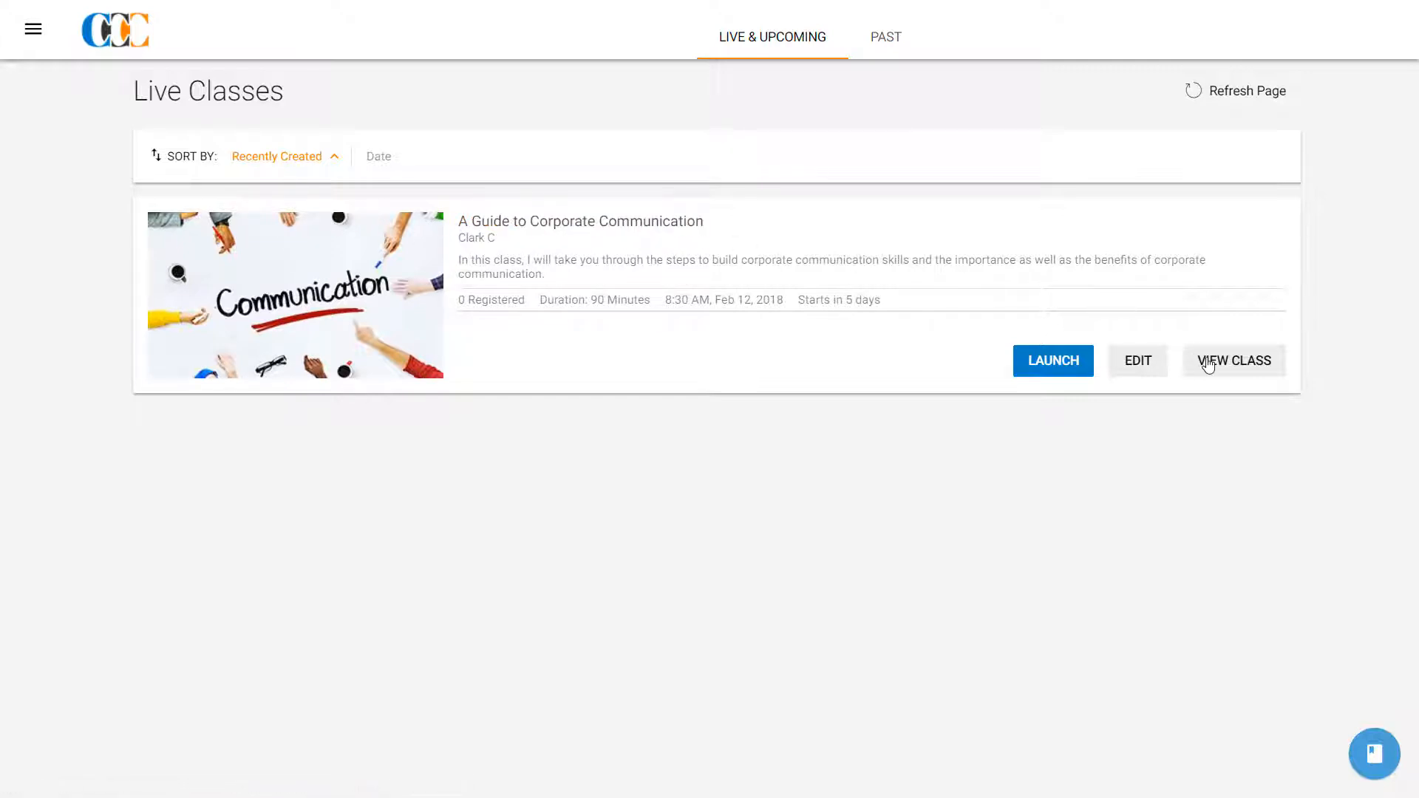
left_click(1233, 361)
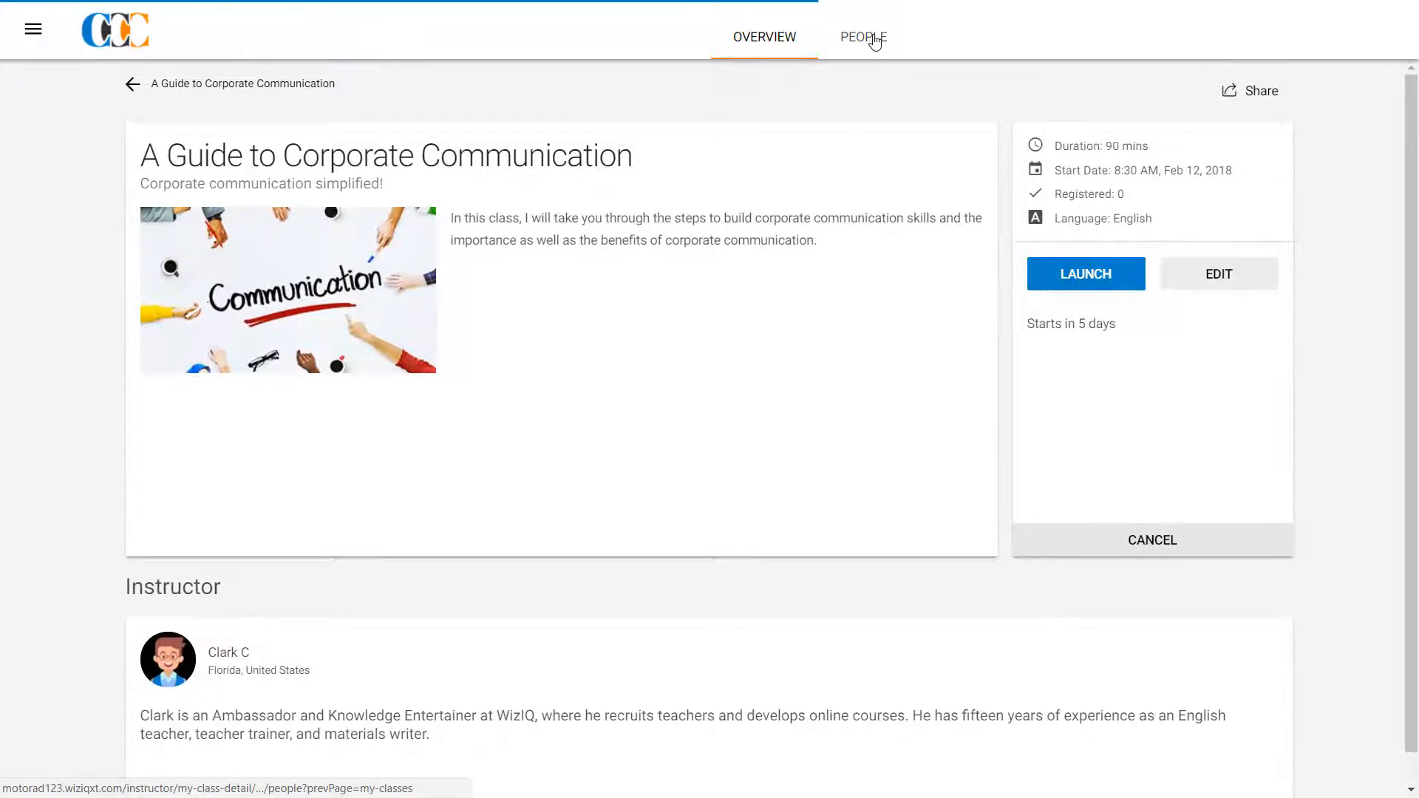
From the class's People page, start enrolling new students by email with name and email fields ready.
left_click(862, 37)
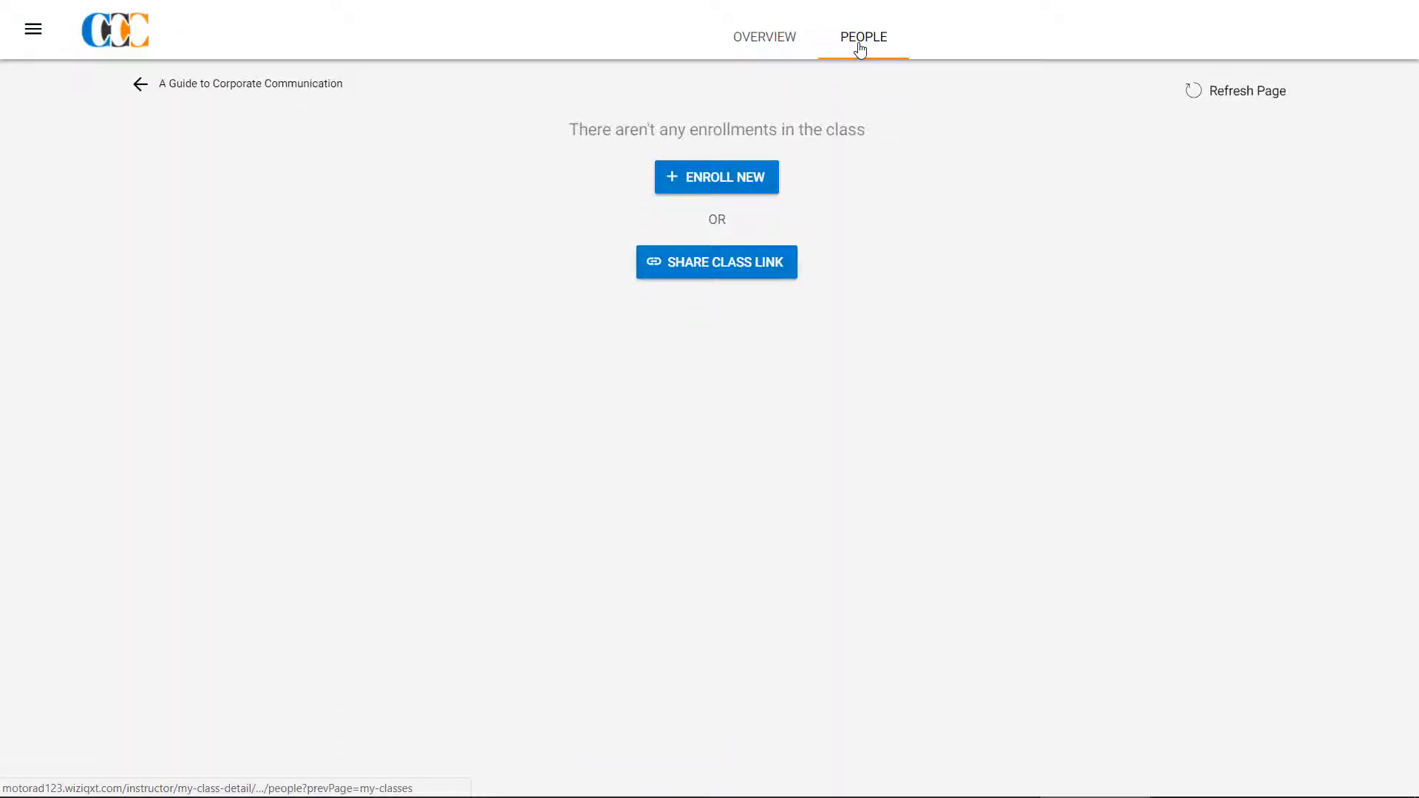
left_click(716, 176)
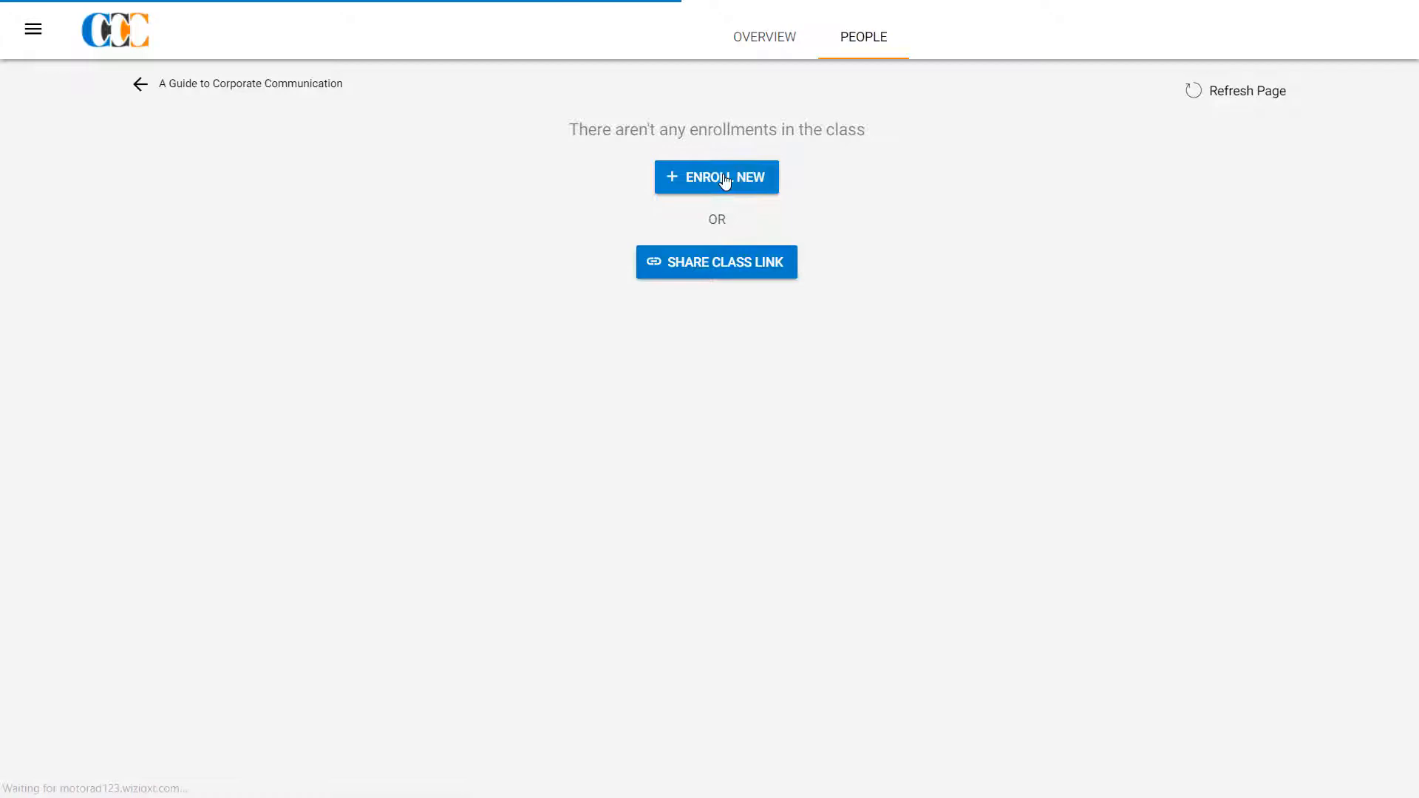
left_click(715, 176)
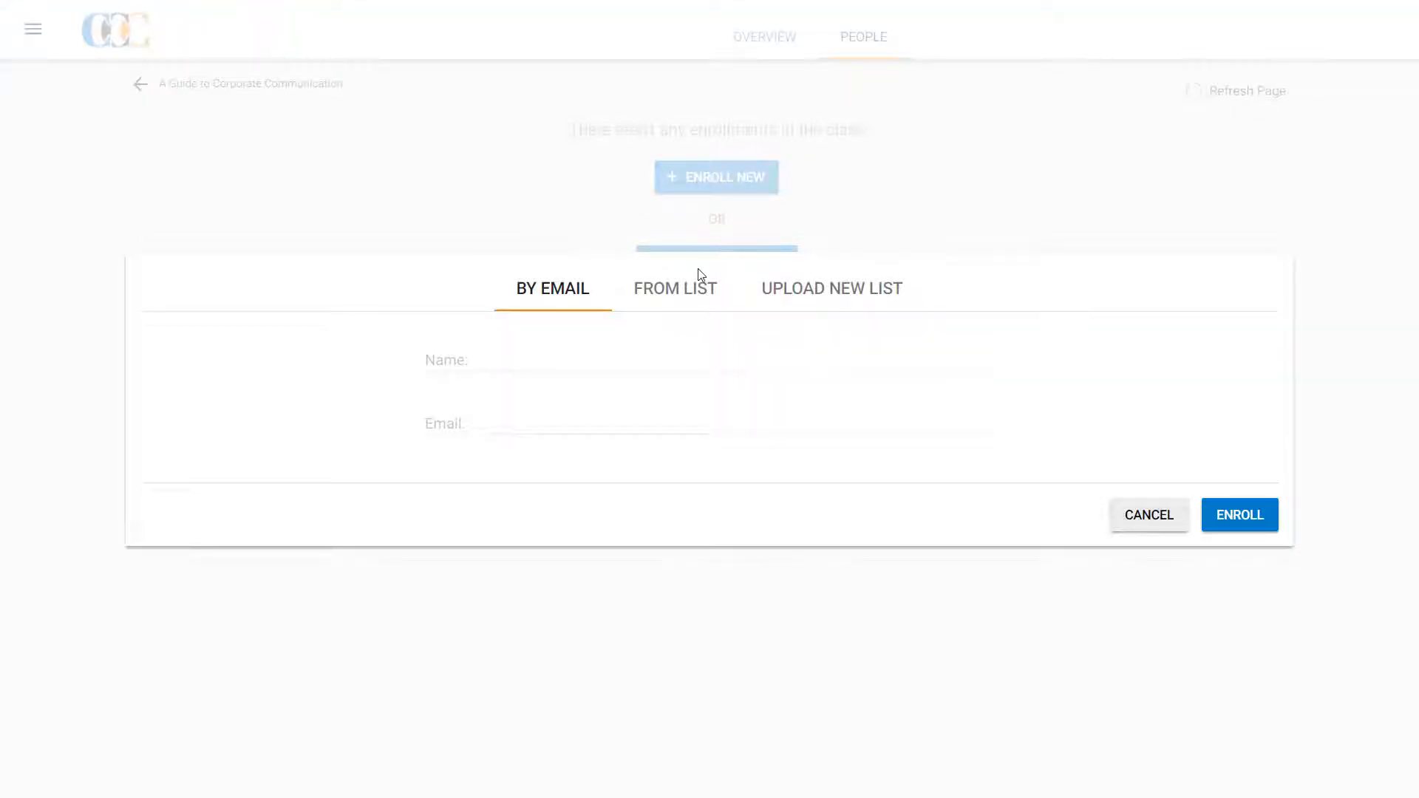
left_click(666, 359)
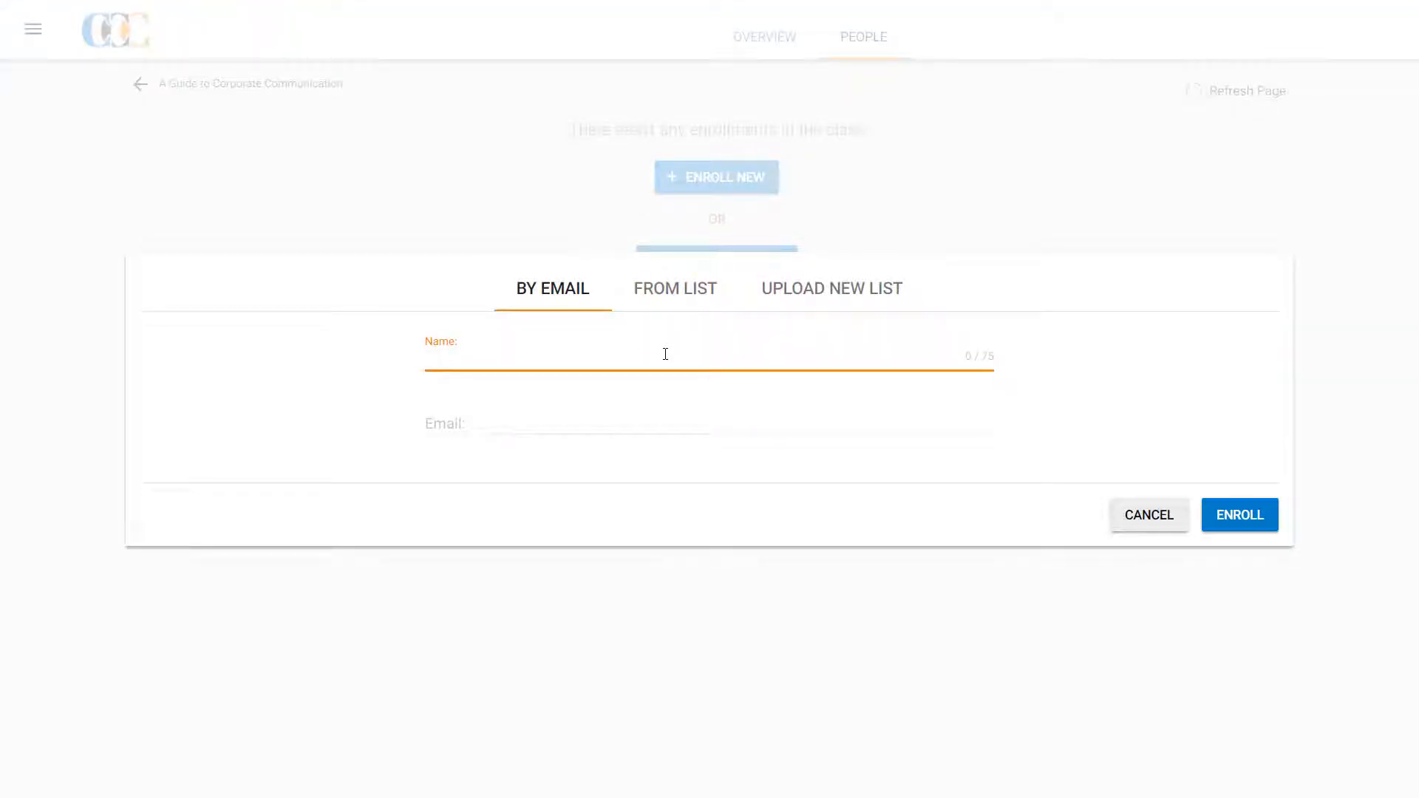
left_click(646, 423)
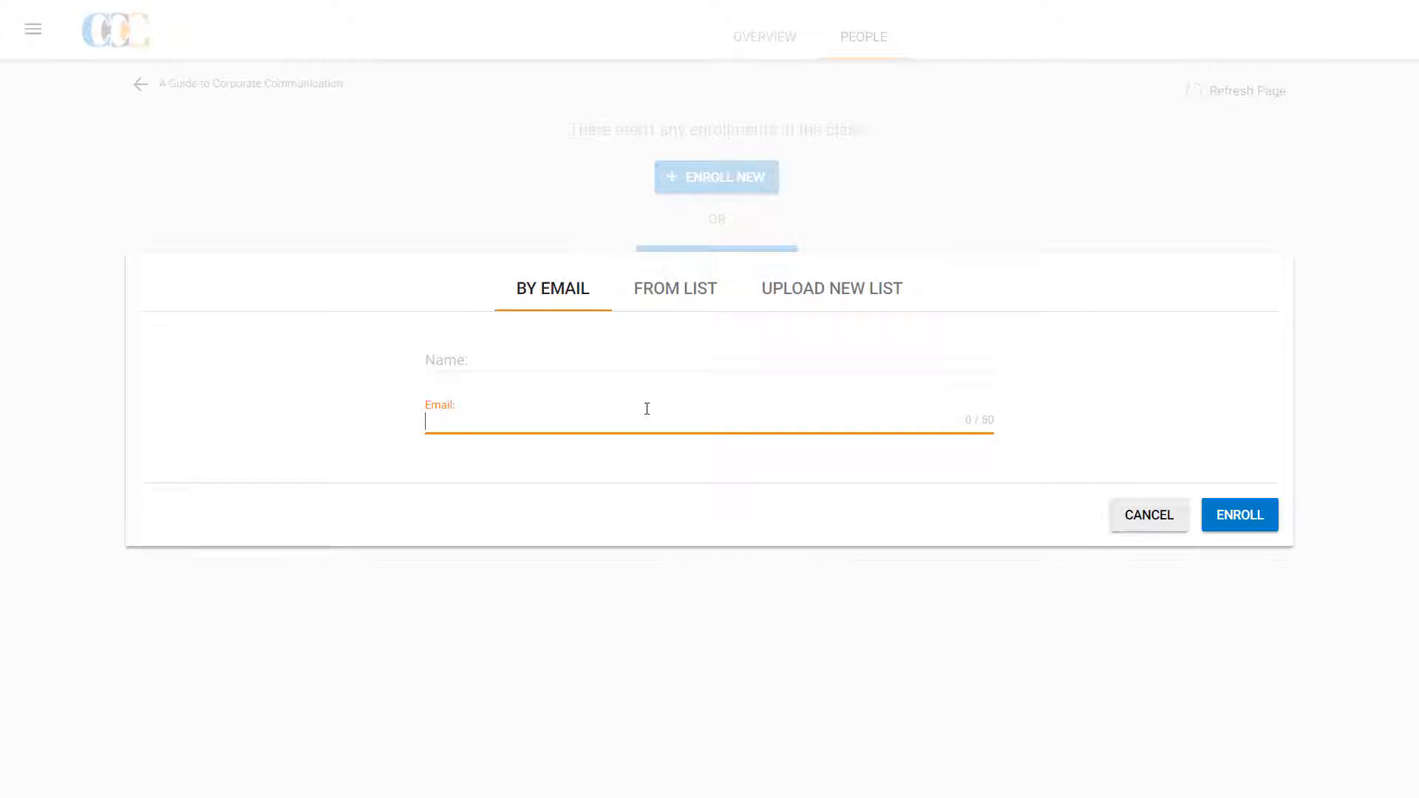
mouse_move(674, 289)
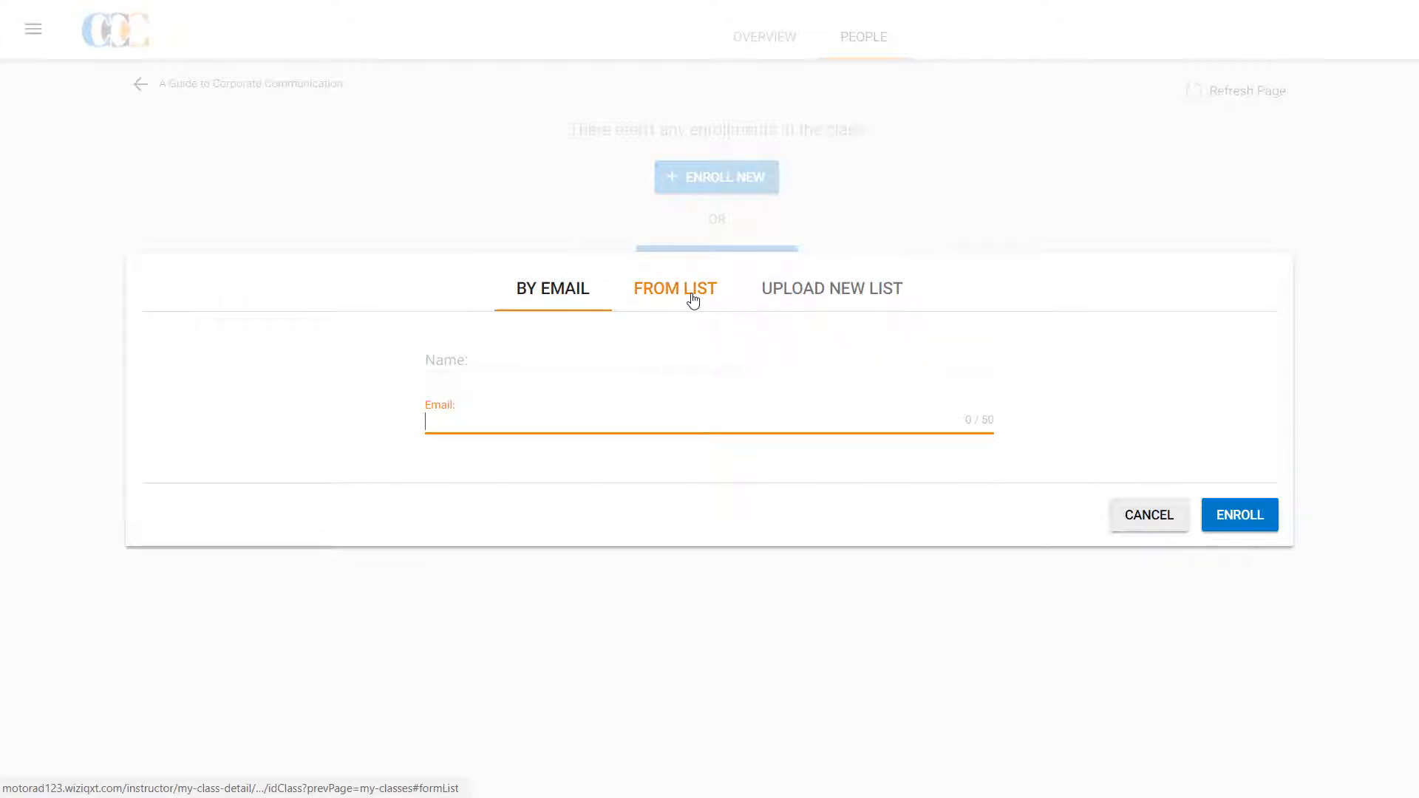
Switch the enrollment dialog to the saved contact list and look through it.
left_click(675, 289)
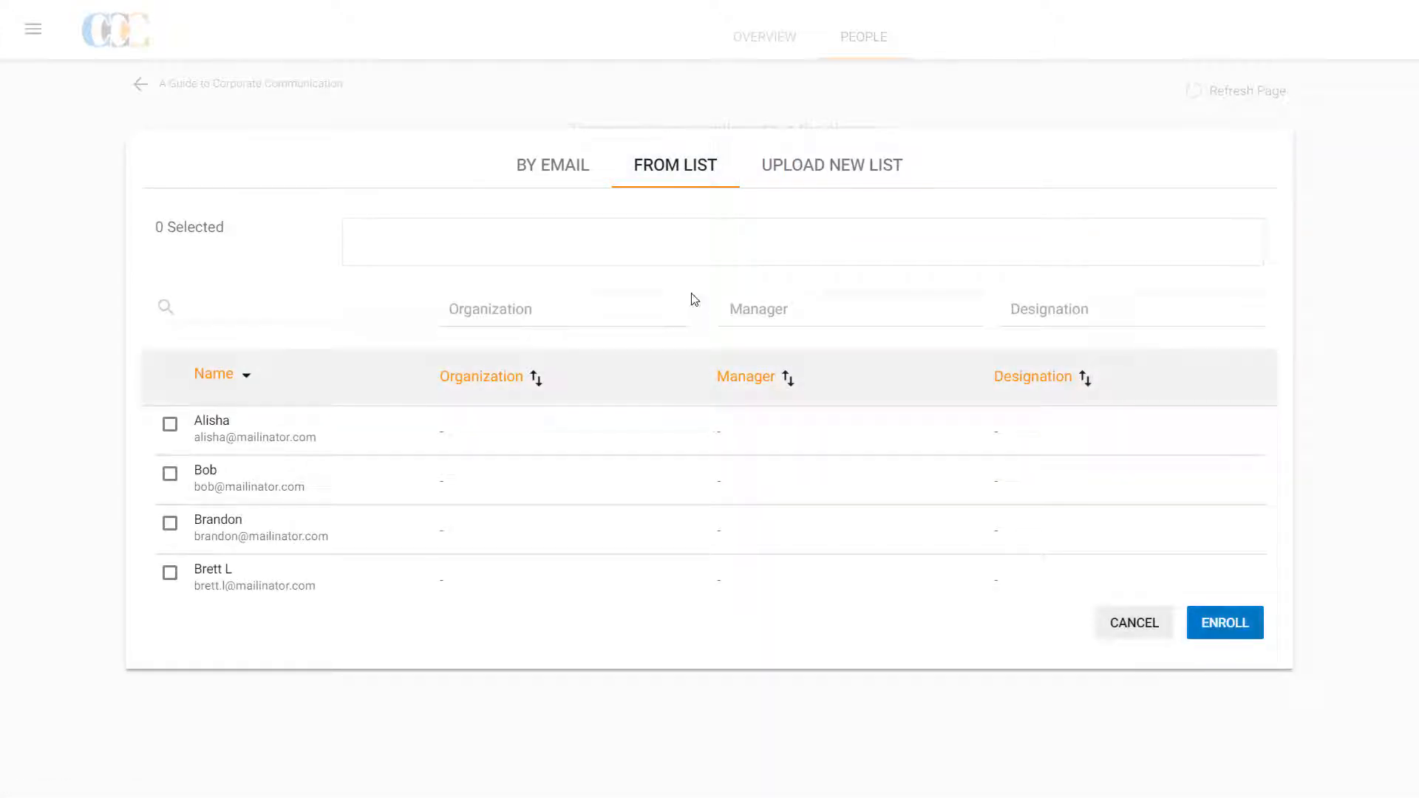
scroll("down", 3)
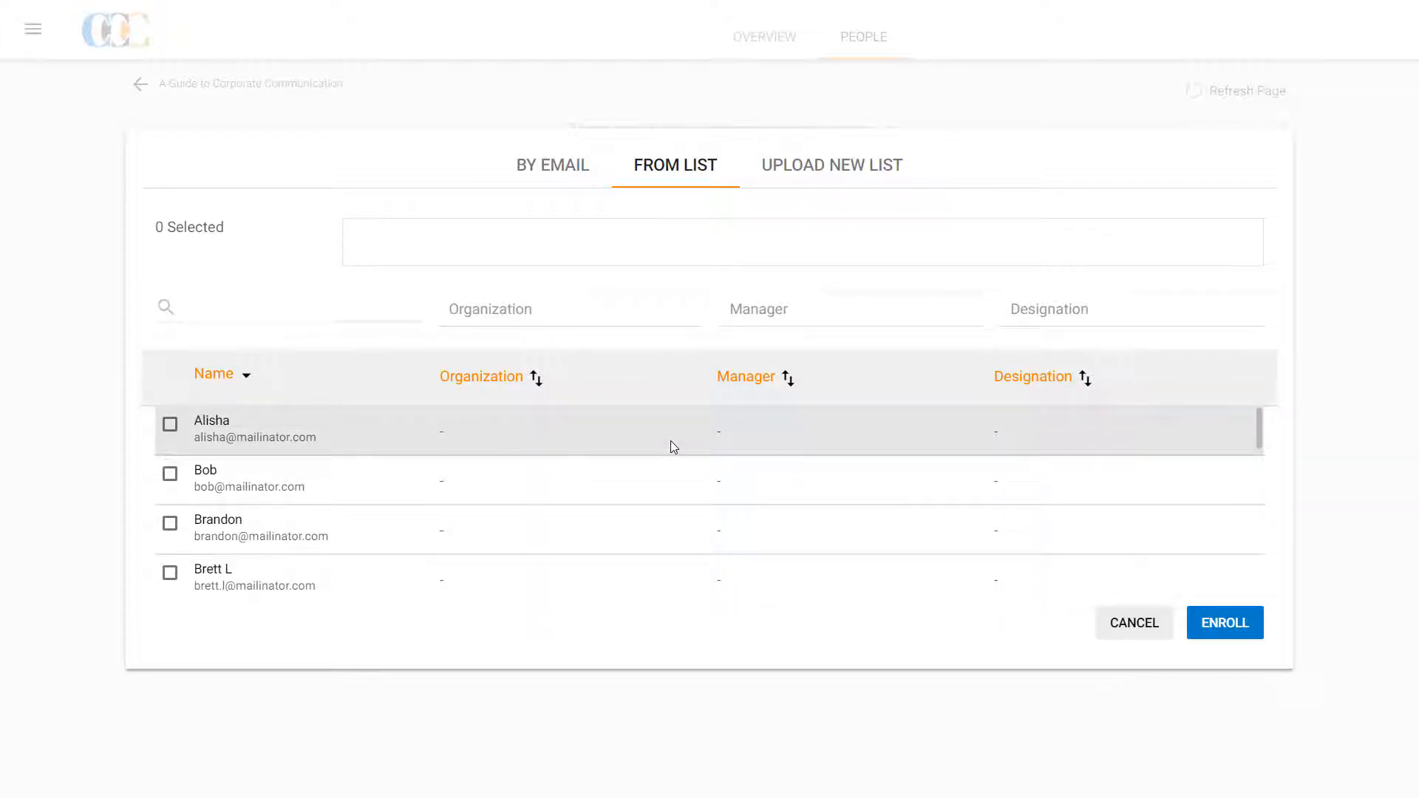
mouse_move(831, 164)
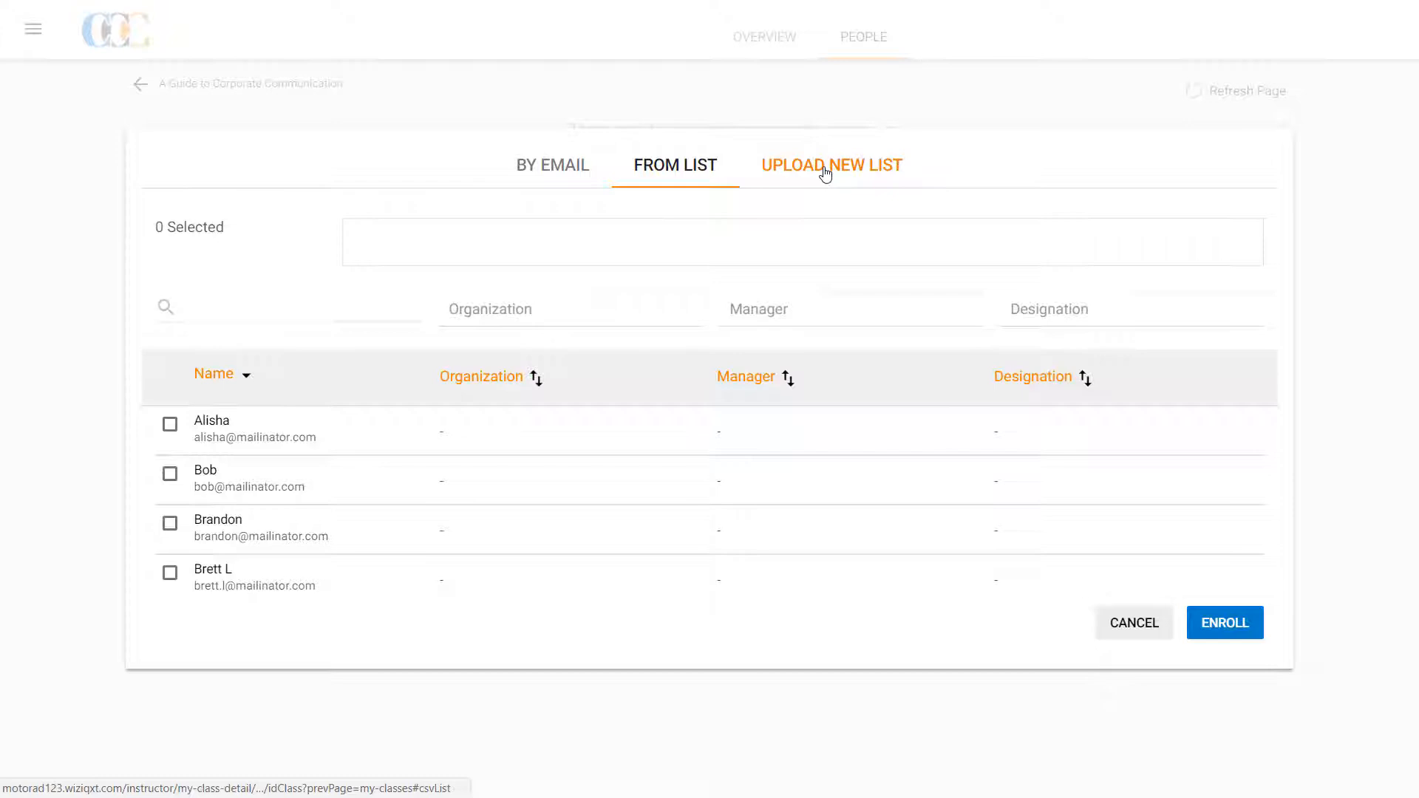
Download the CSV template and load invitation_course_class.csv into the upload-new-list form.
left_click(831, 164)
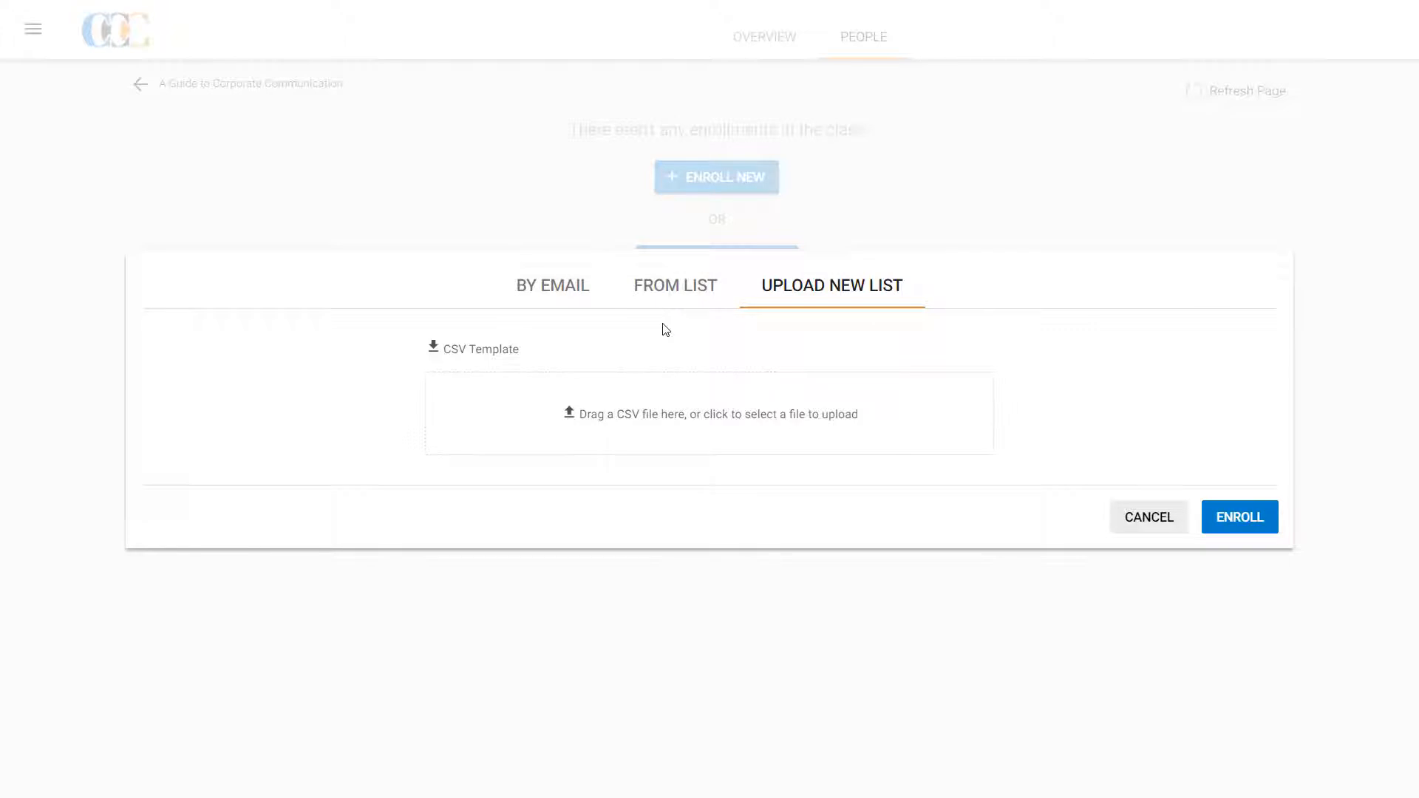
mouse_move(481, 348)
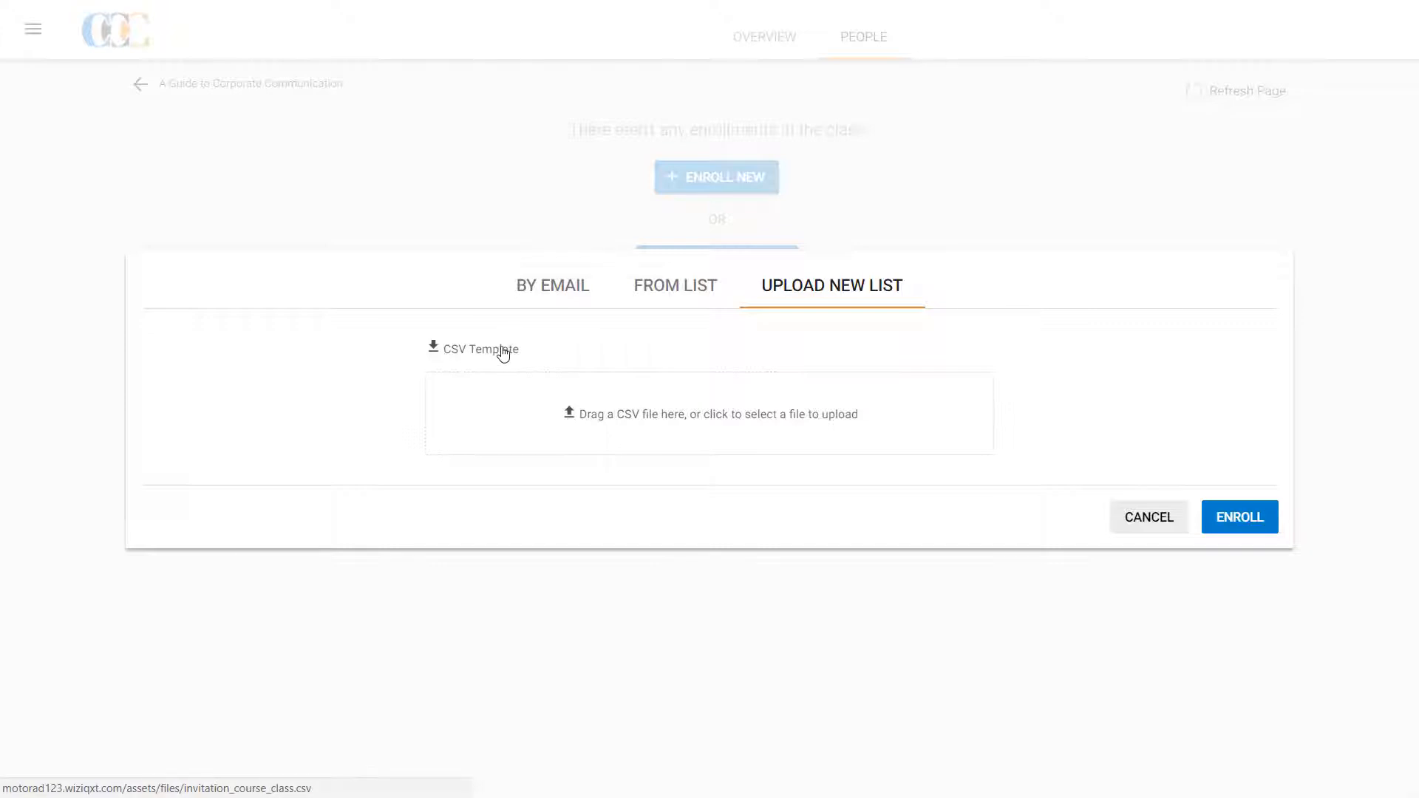
left_click(479, 349)
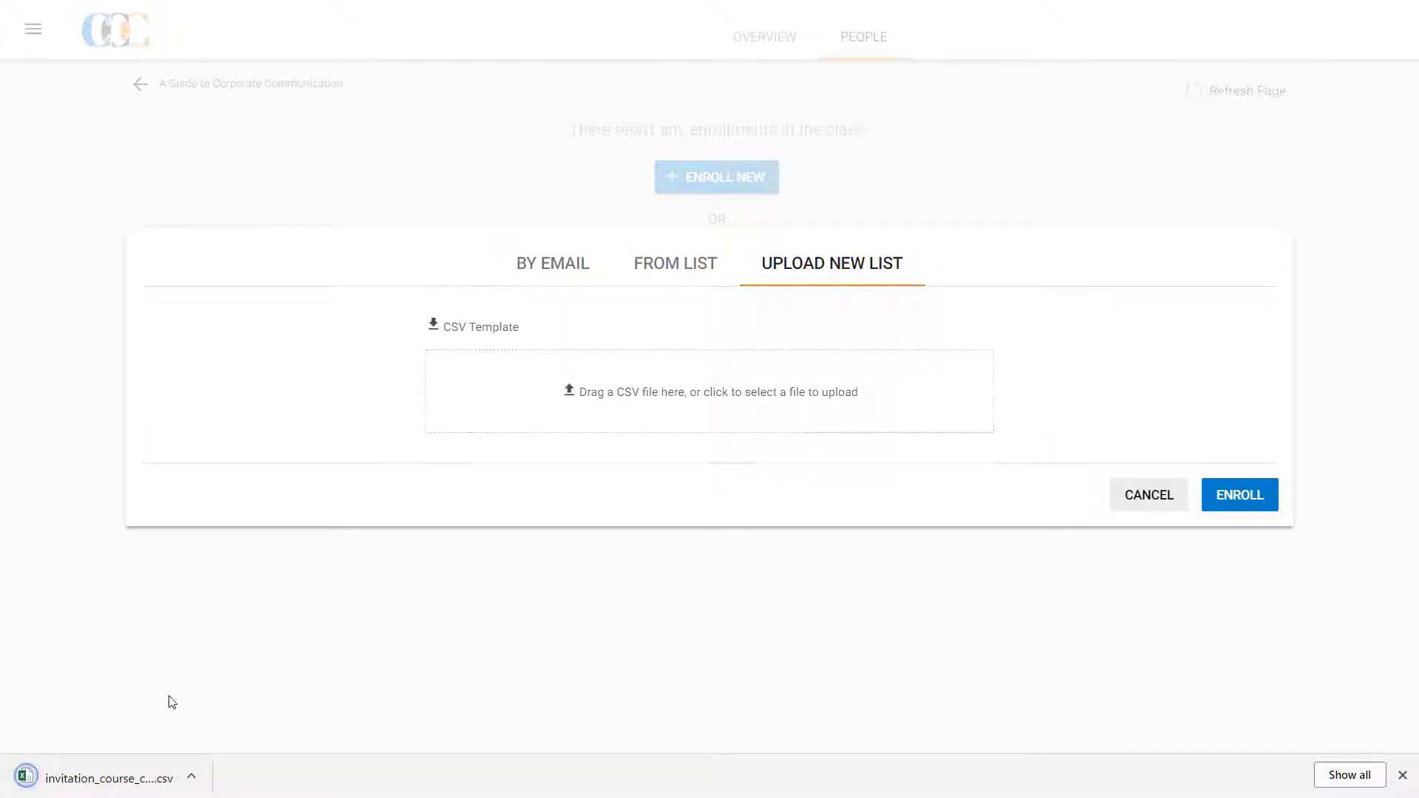
left_click(102, 777)
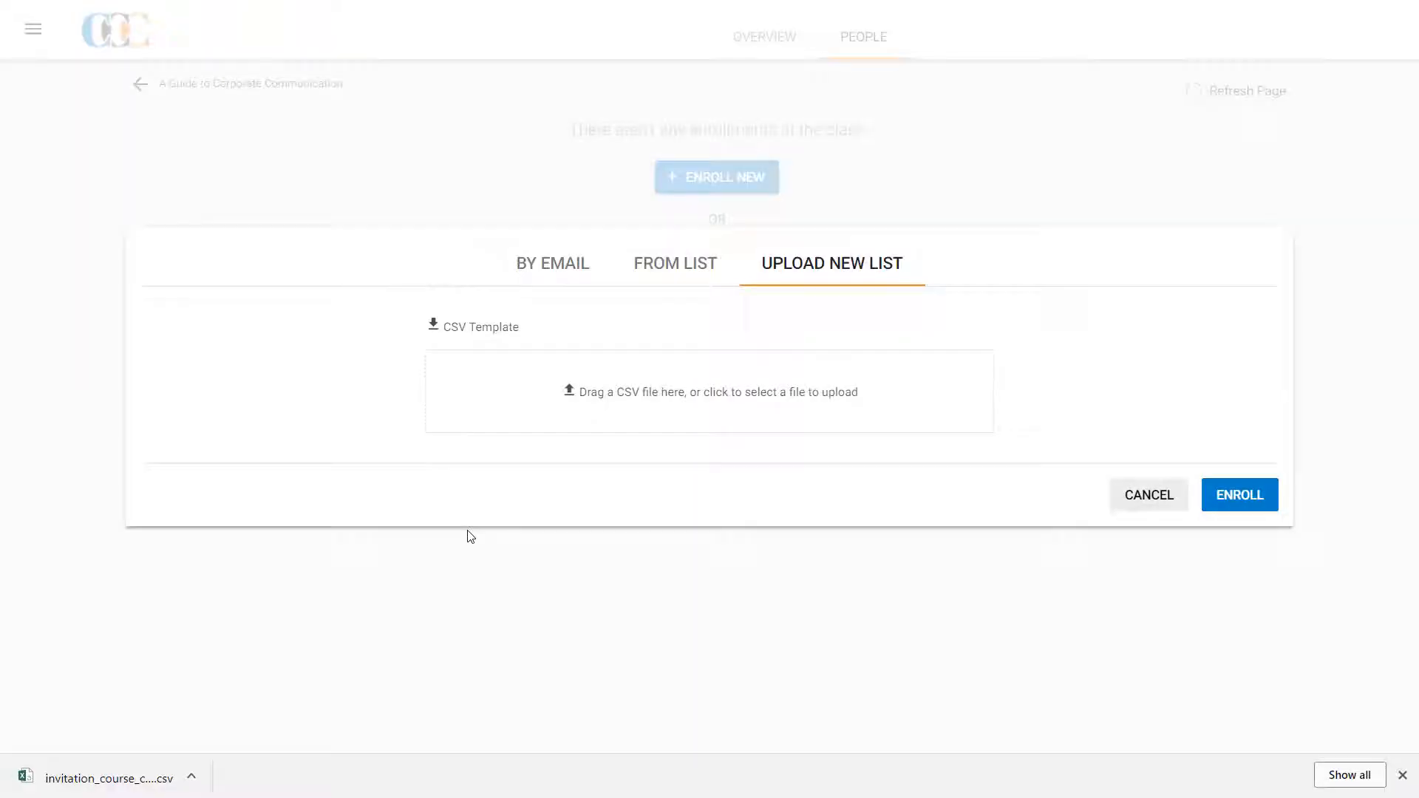
left_click(708, 390)
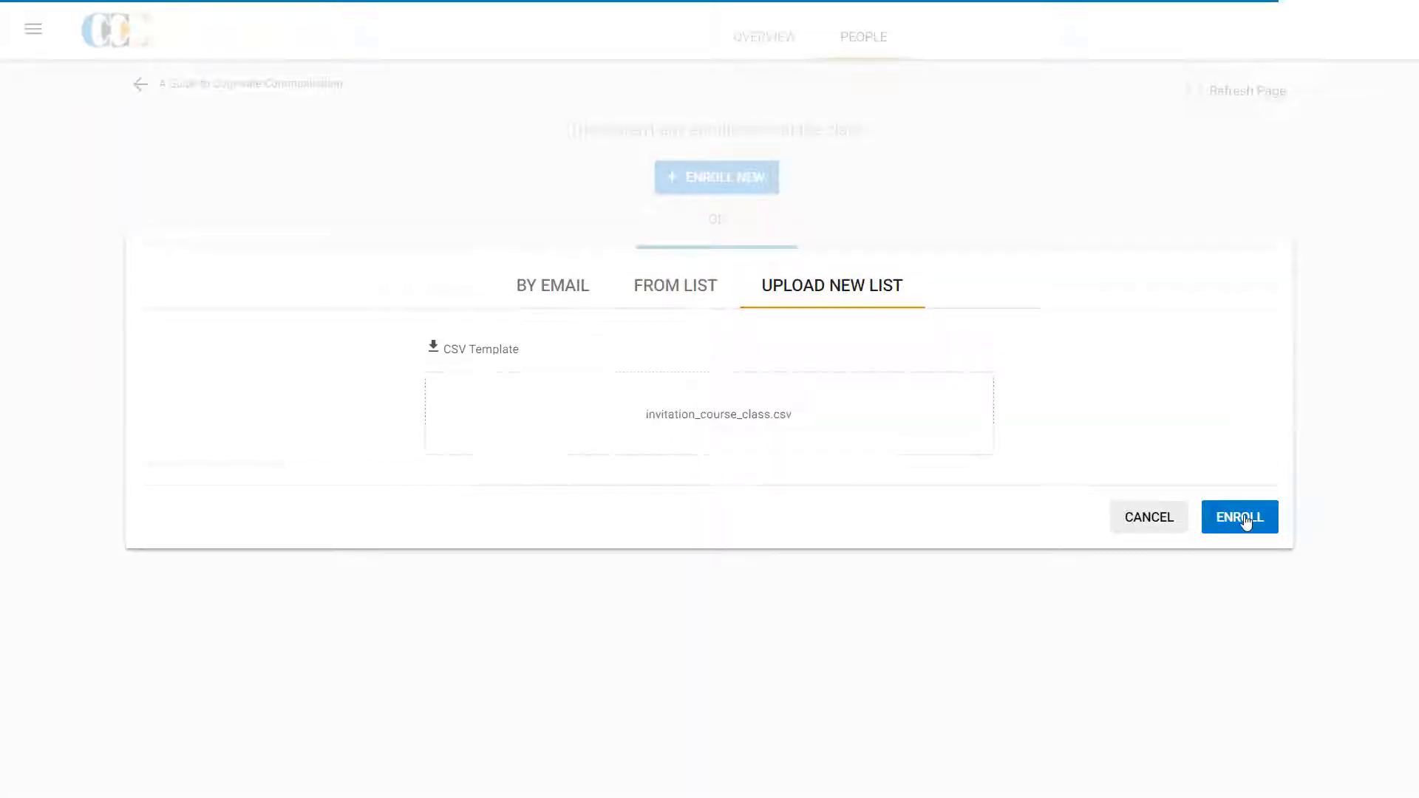
Enroll everyone from the uploaded CSV and review the resulting student list.
left_click(1239, 518)
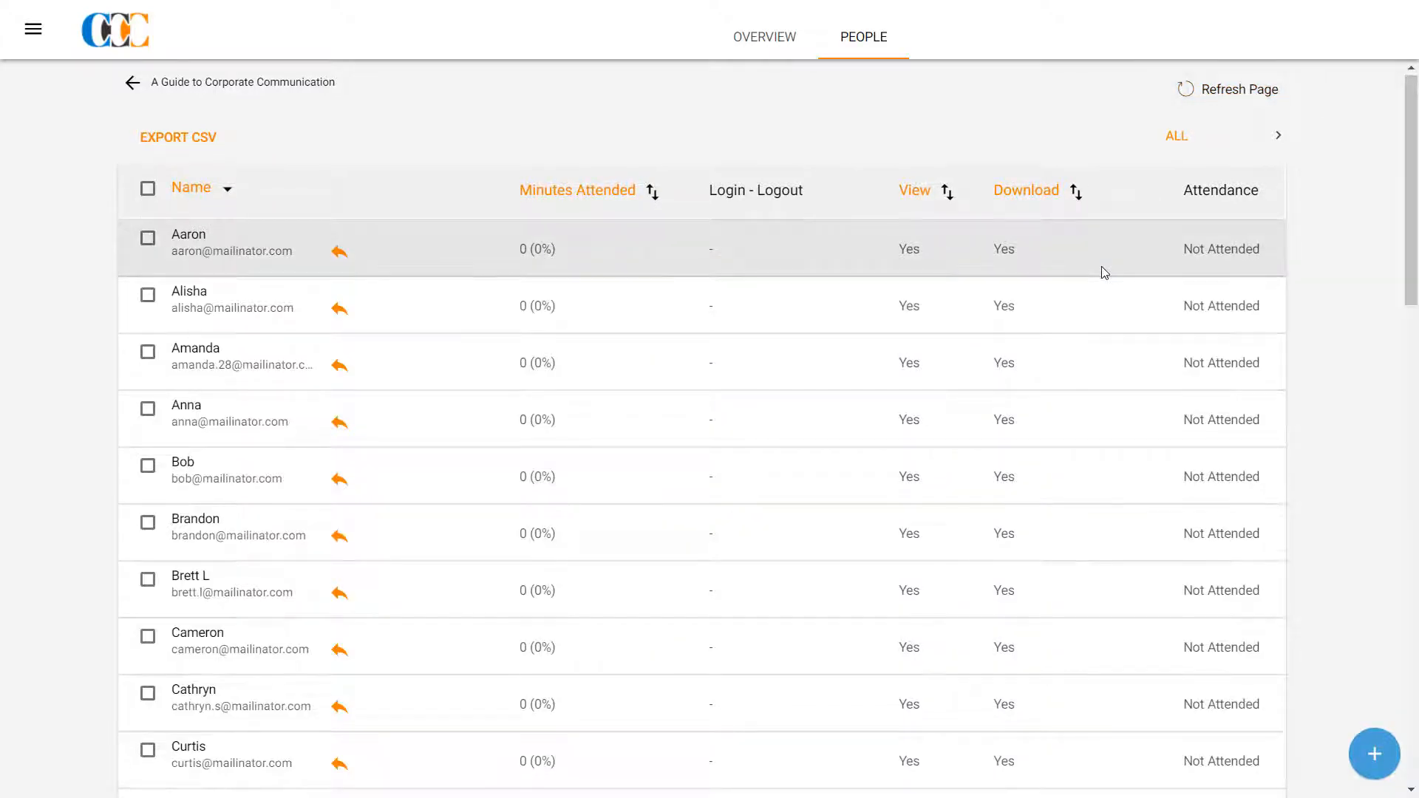
scroll("down", 3)
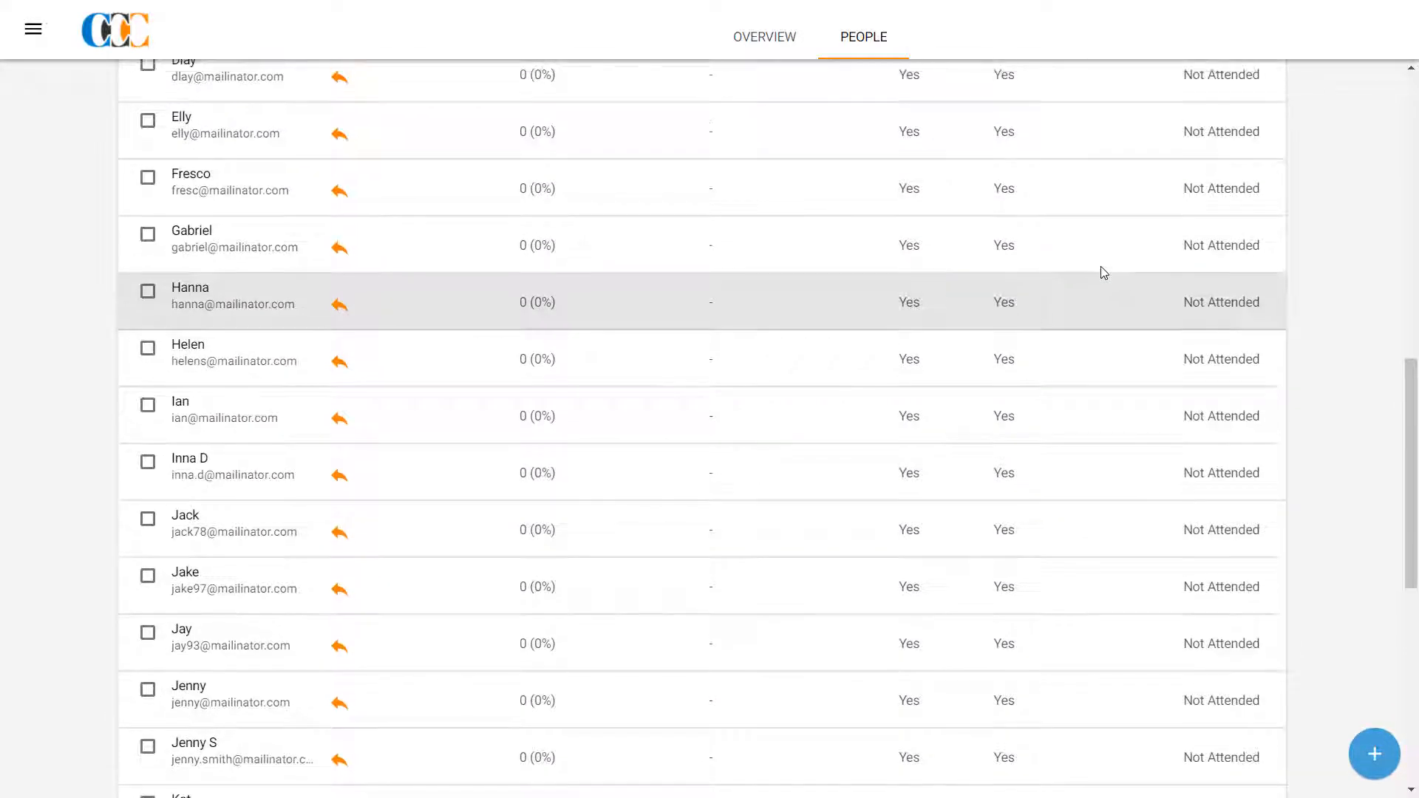
scroll("up", 3)
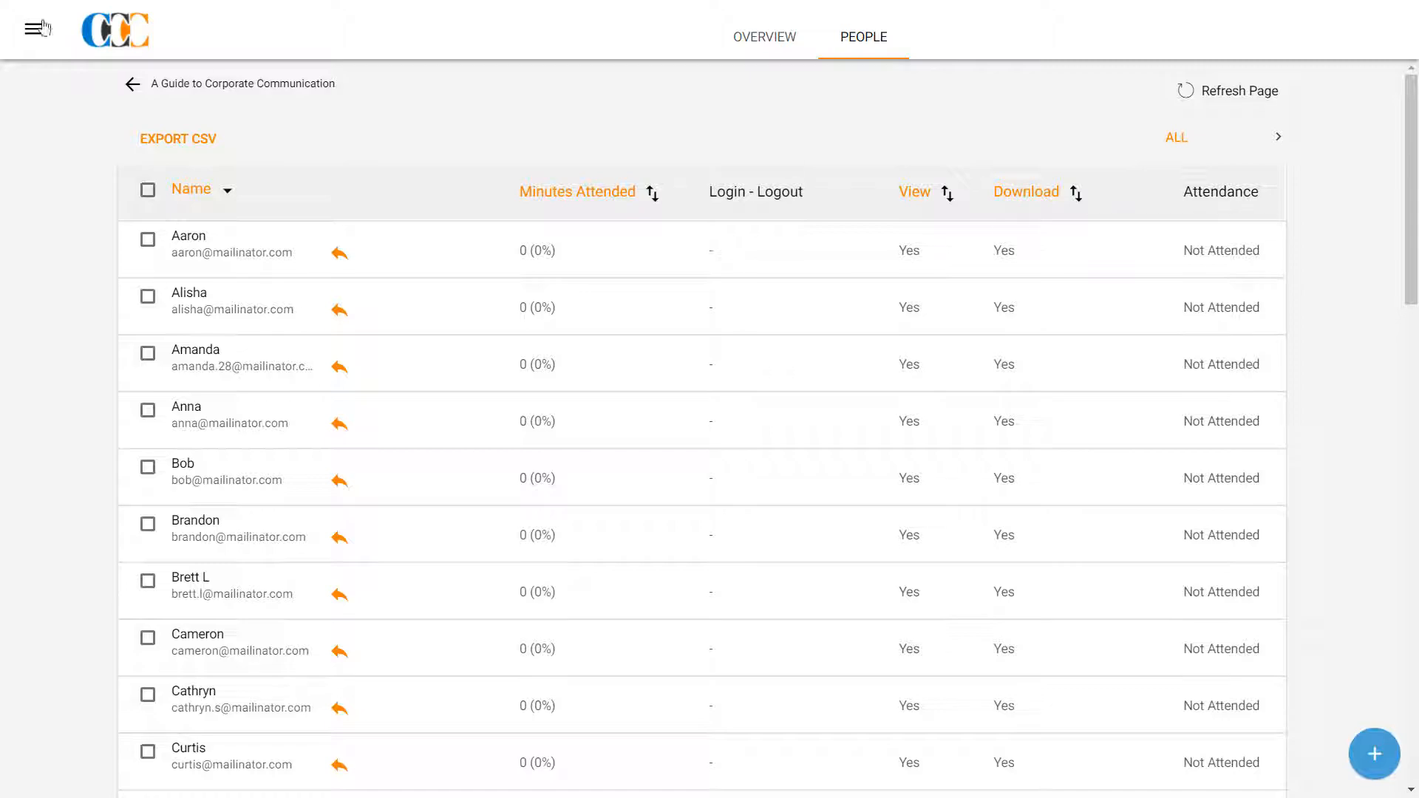
In the Library, create a folder named Corporate Communication Files and enter it.
left_click(35, 28)
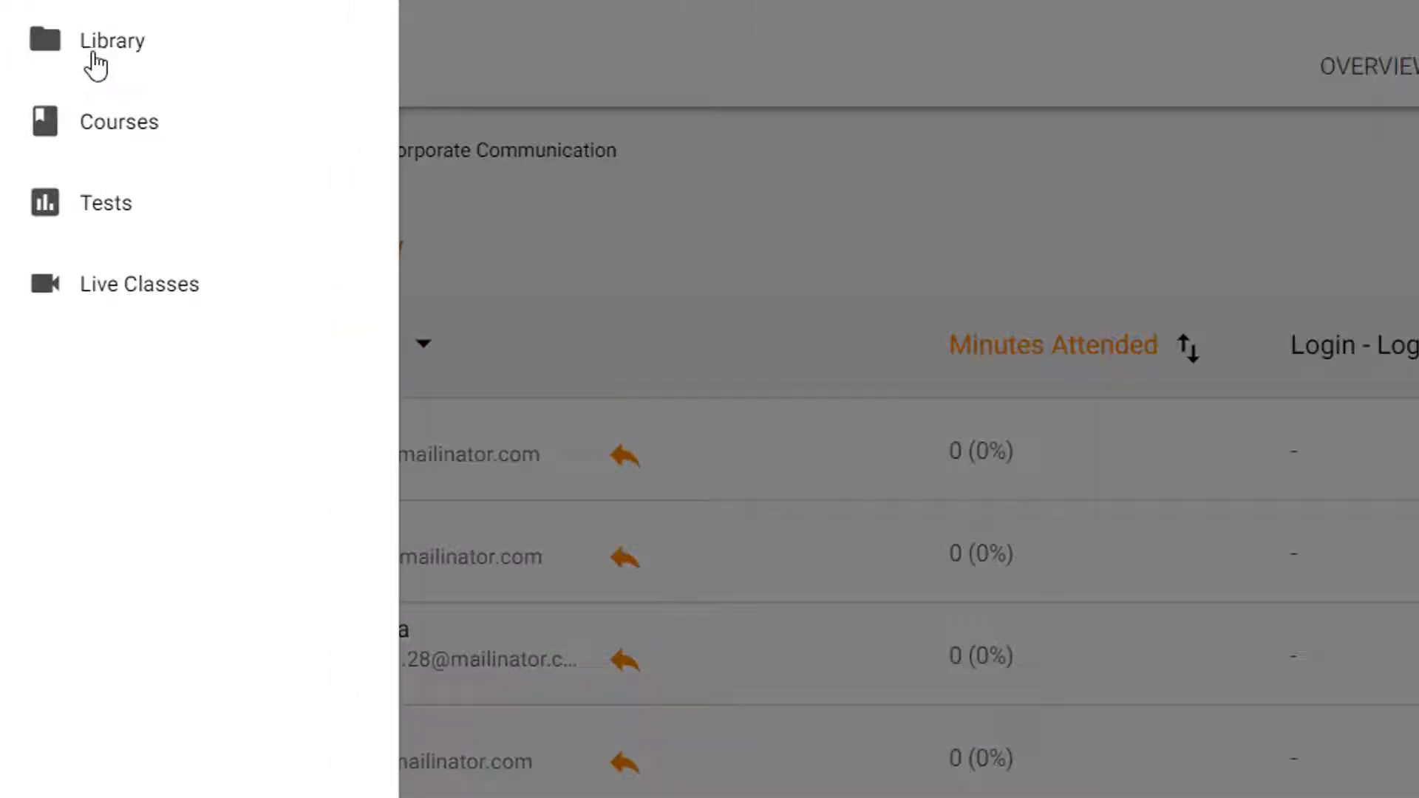
left_click(111, 41)
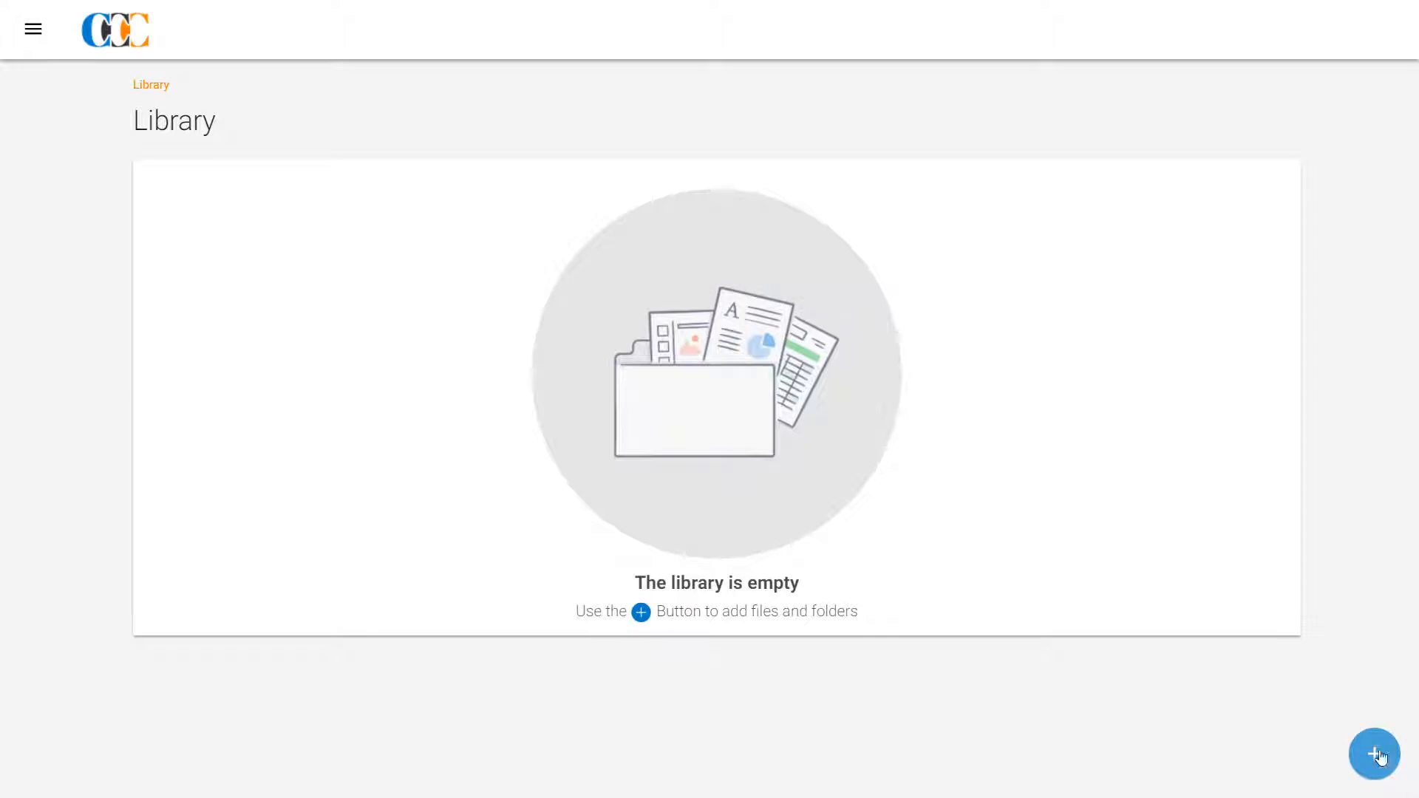
left_click(1373, 753)
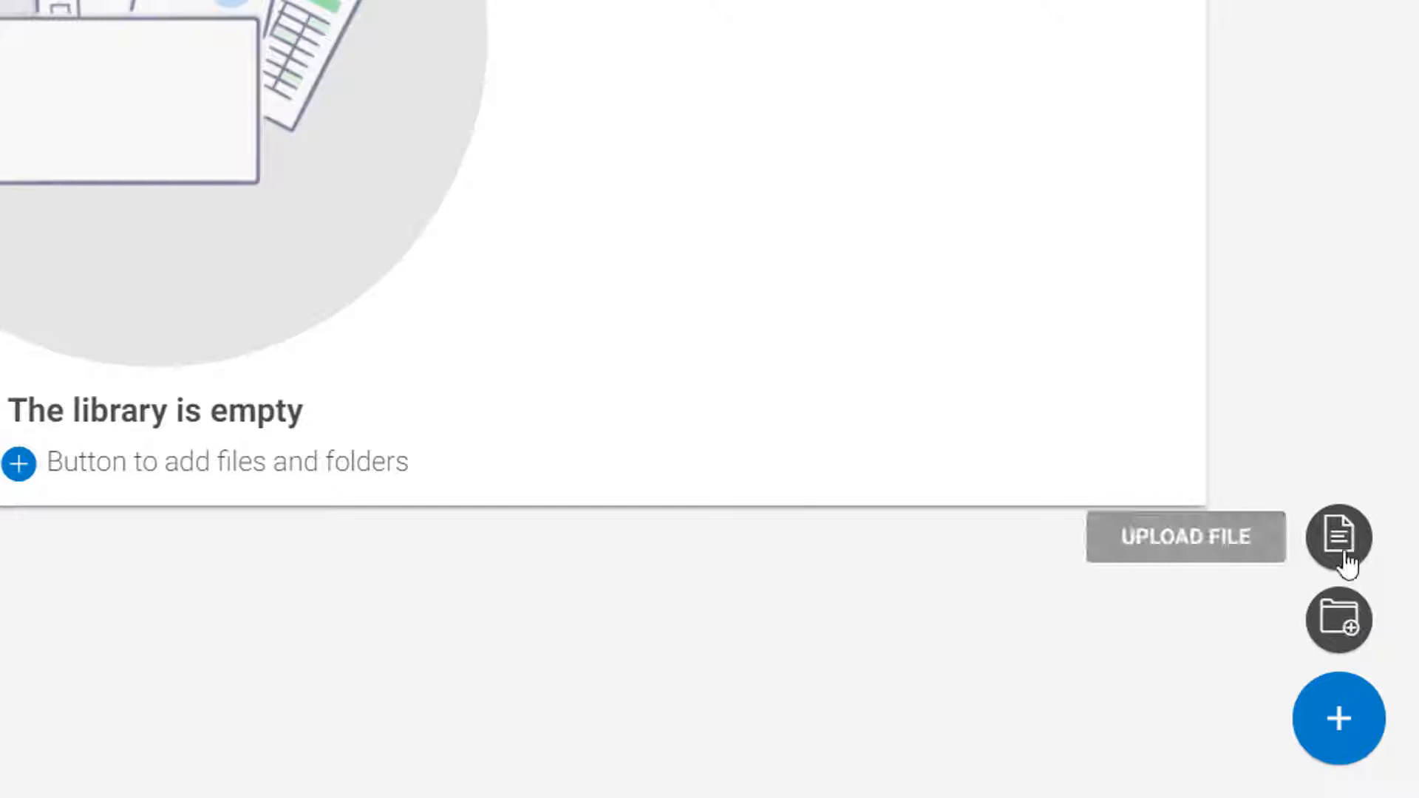
mouse_move(1340, 619)
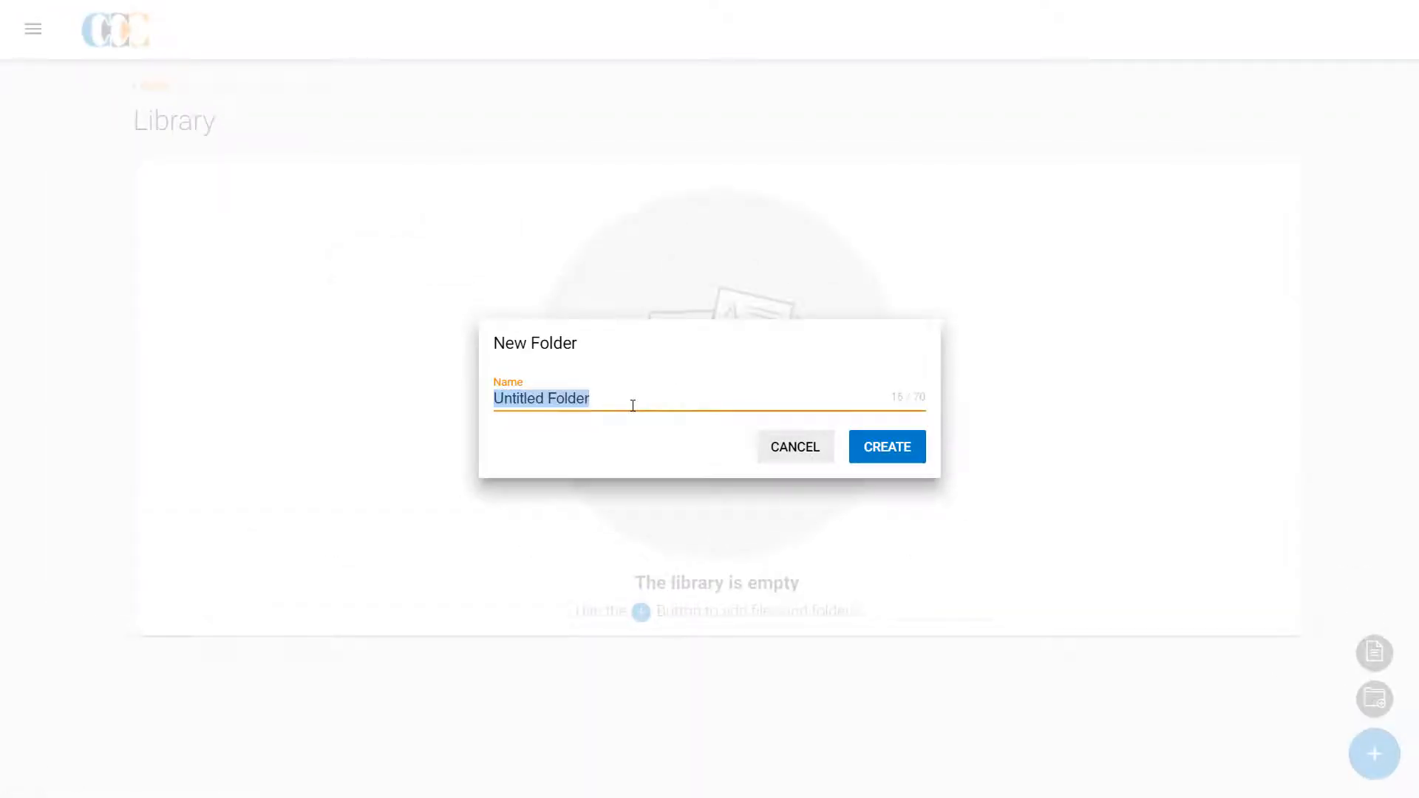
type("Corporate Communication File")
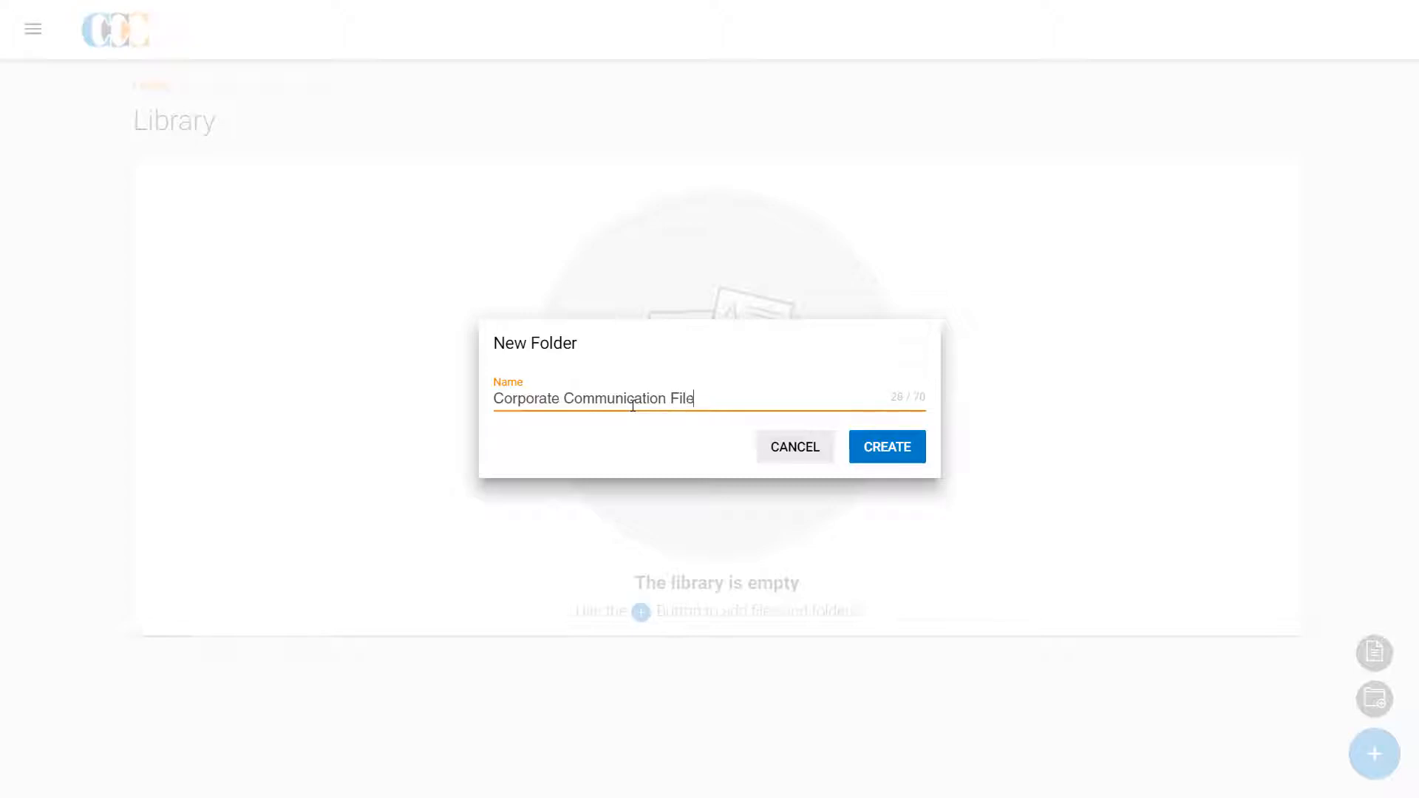
left_click(885, 446)
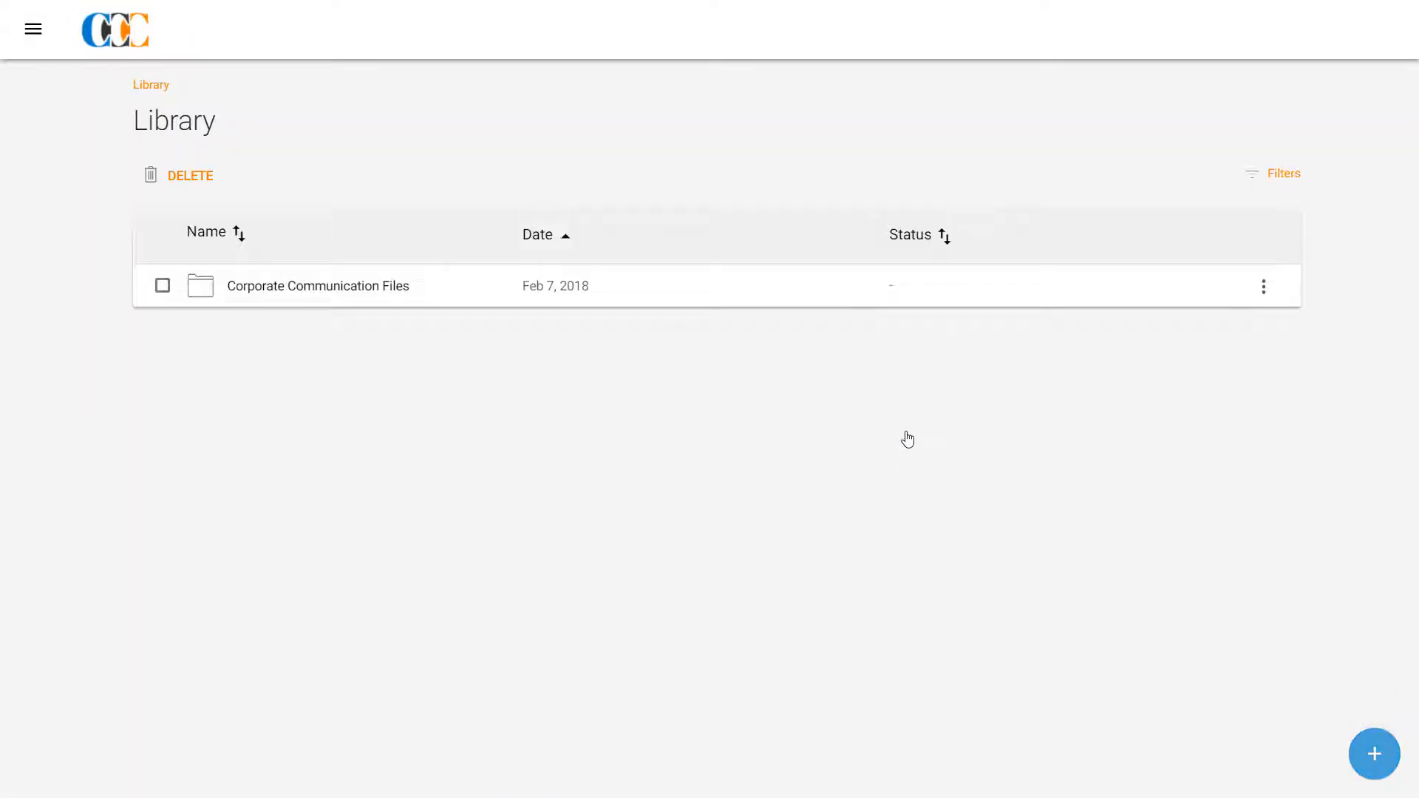
left_click(318, 286)
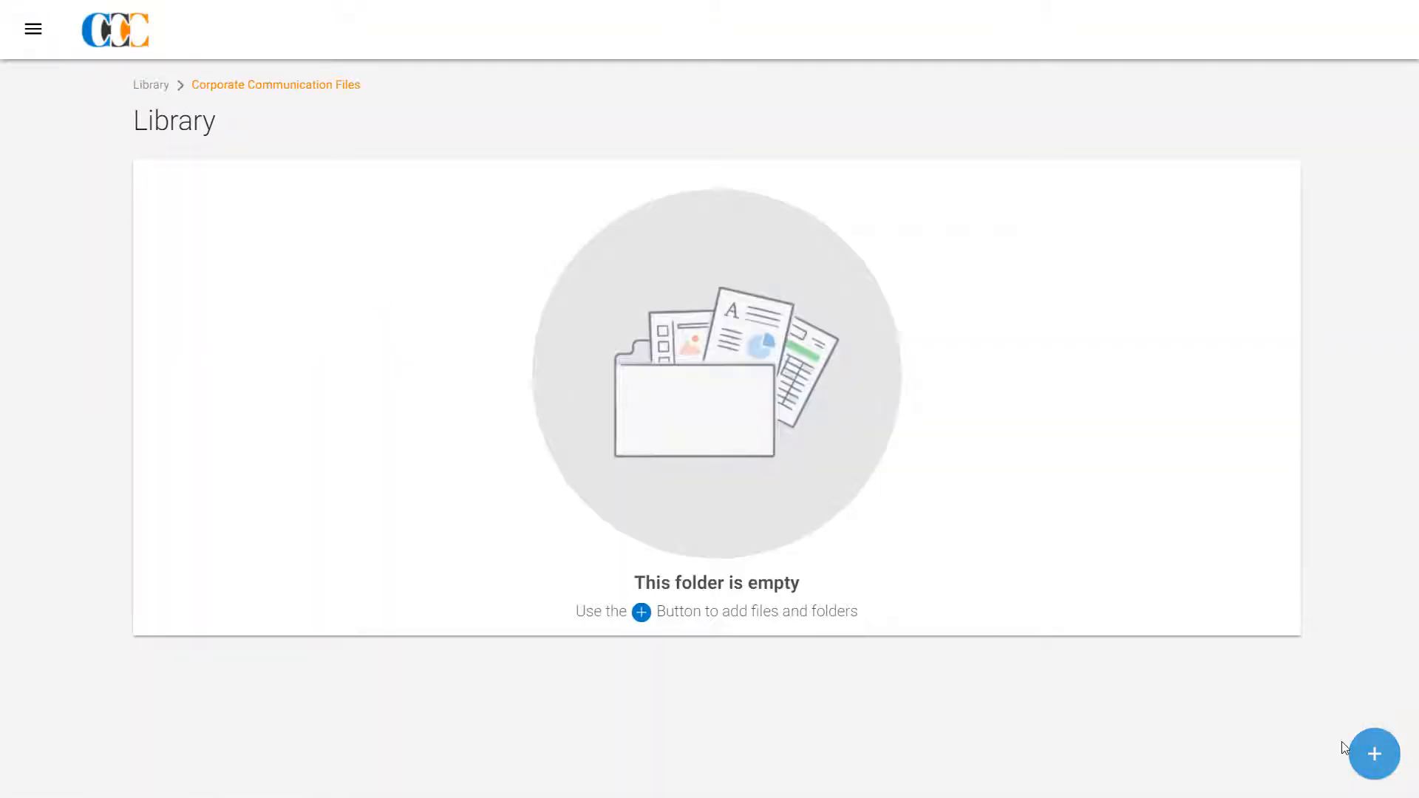
Start a file upload, browse the Link, Dropbox, Box and OneDrive sources, and settle on My Device.
left_click(1374, 754)
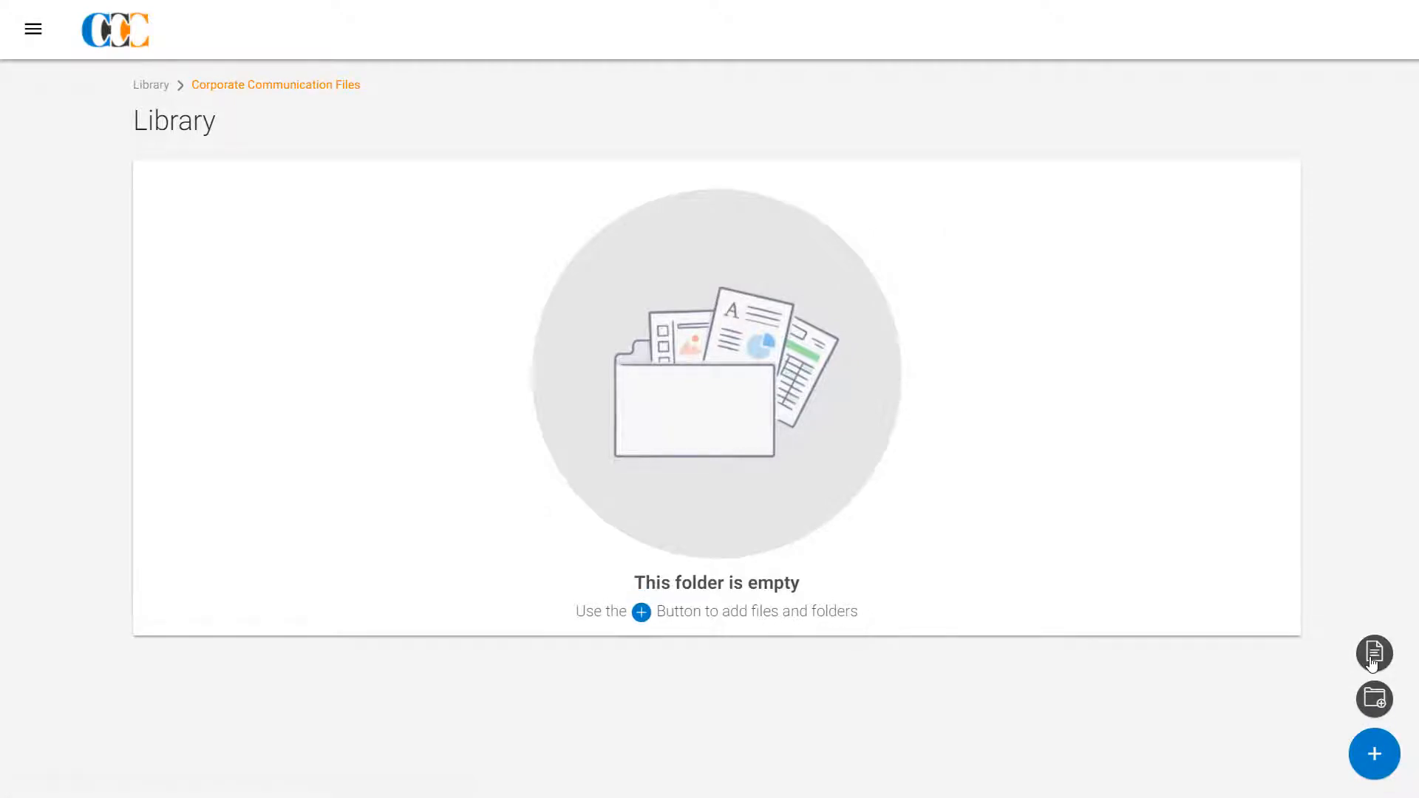
left_click(1374, 653)
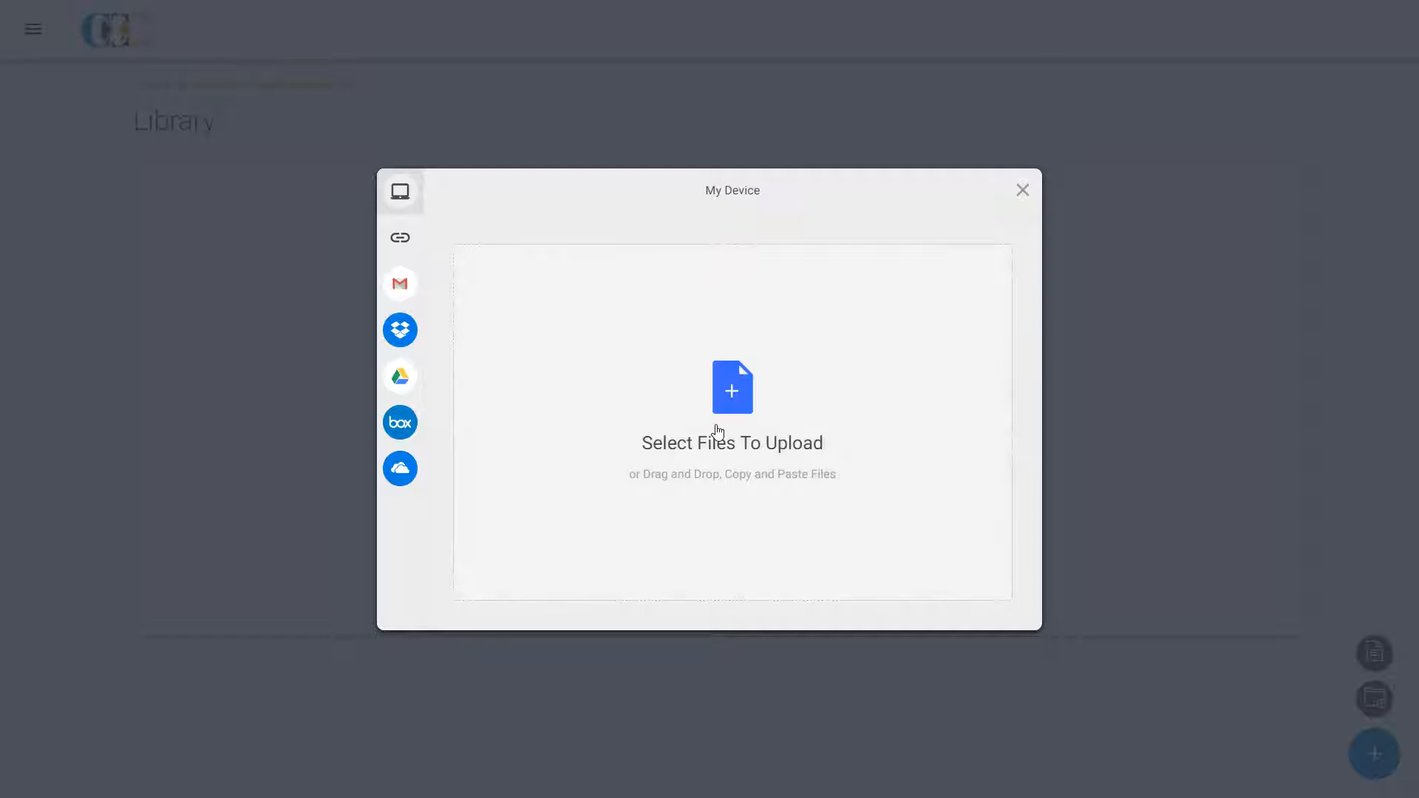
mouse_move(711, 426)
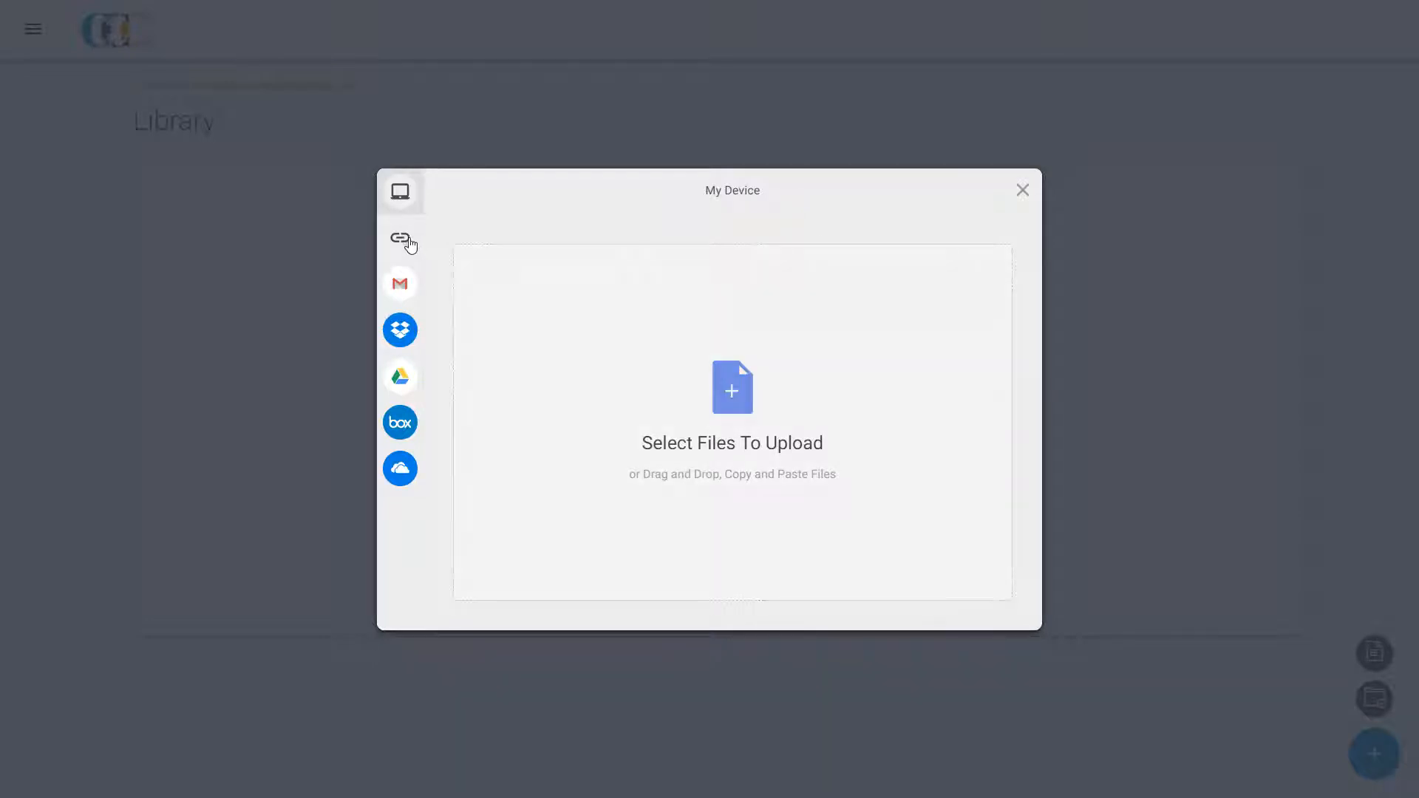
left_click(399, 238)
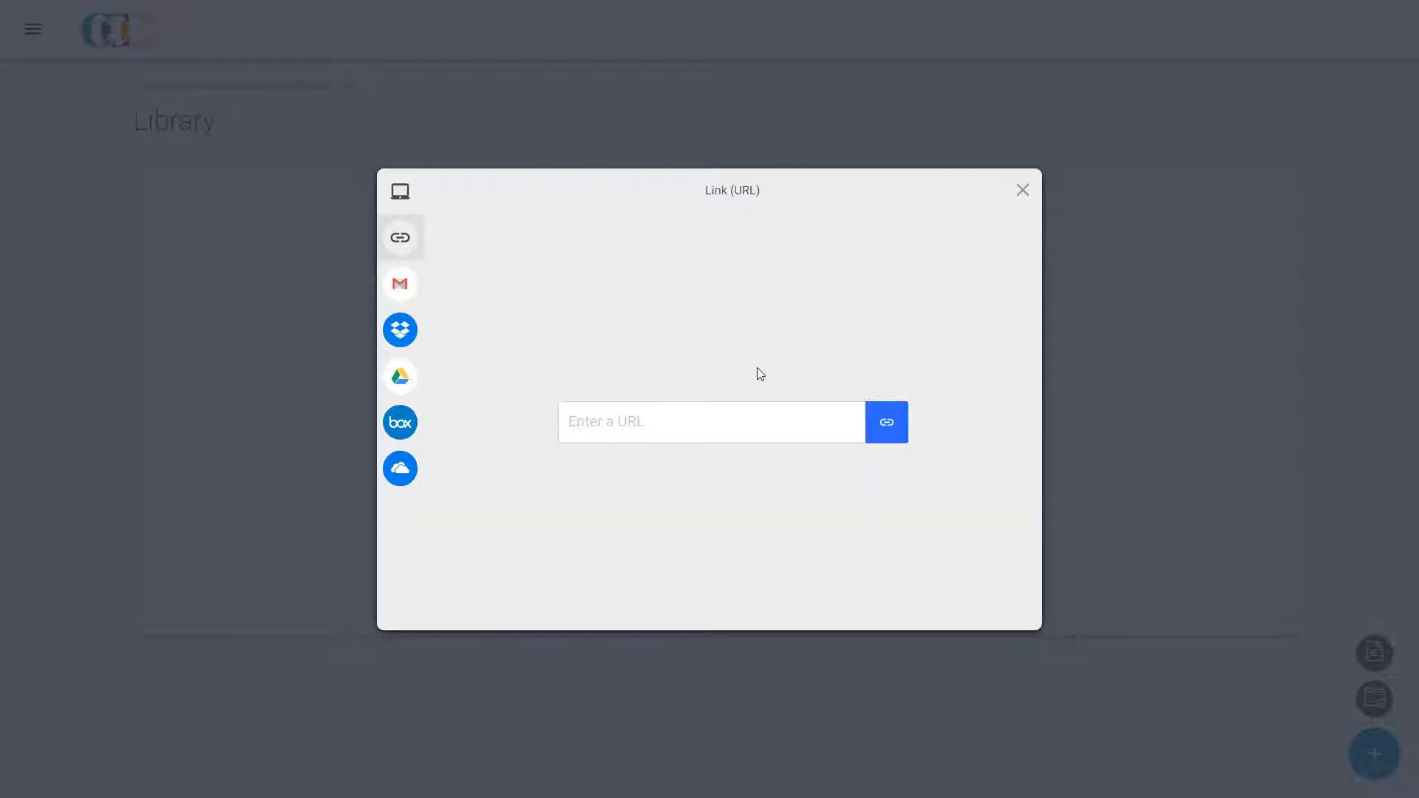
mouse_move(679, 358)
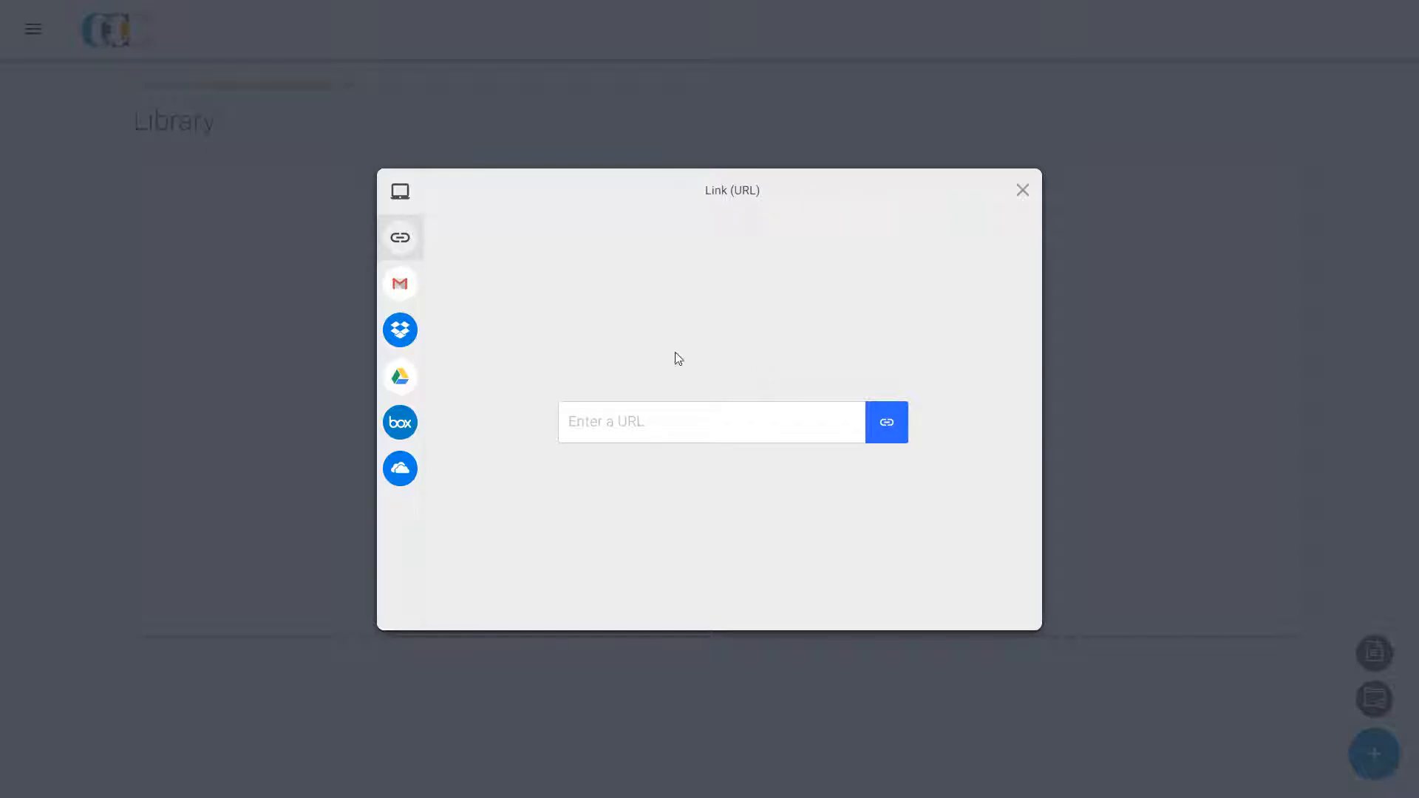
left_click(399, 330)
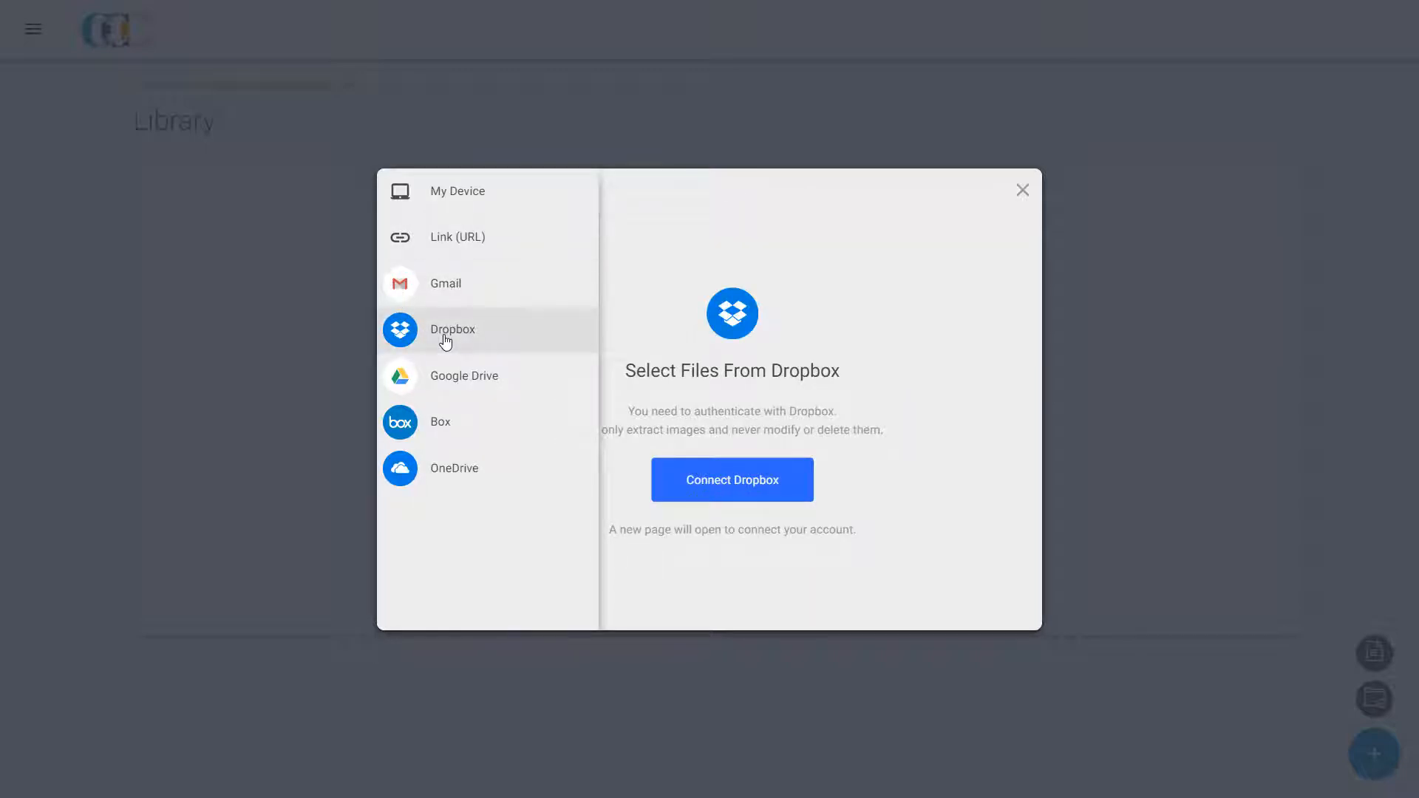
left_click(441, 421)
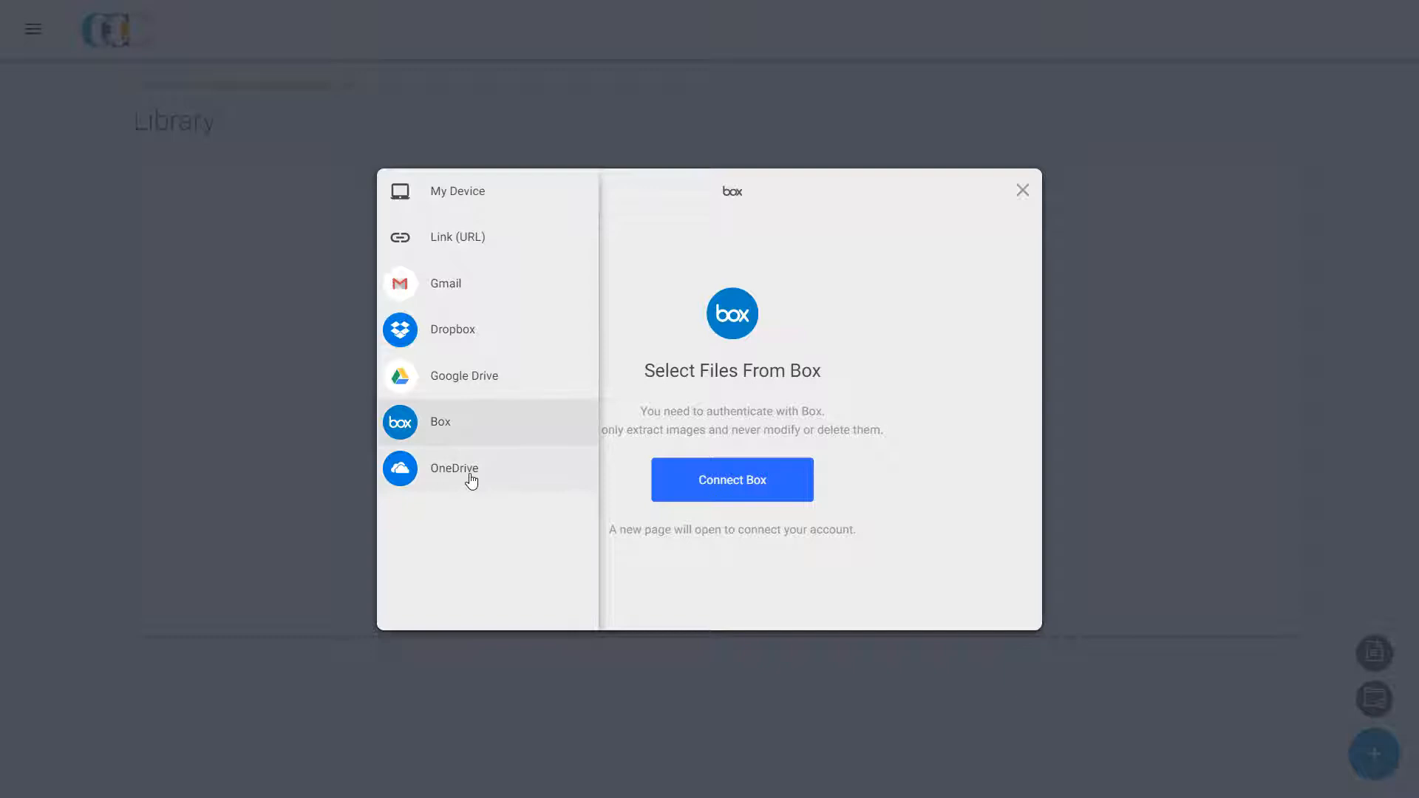
left_click(454, 469)
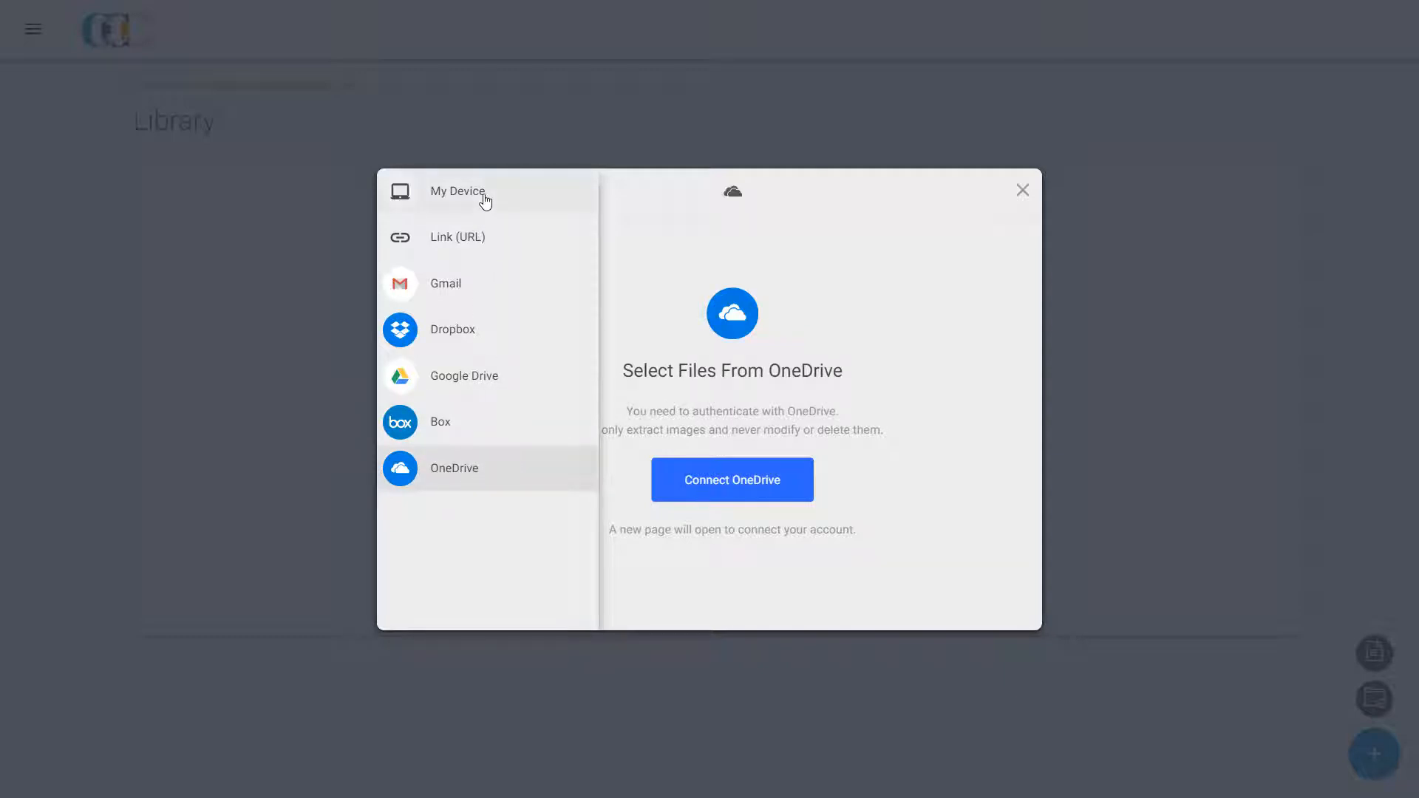
left_click(457, 191)
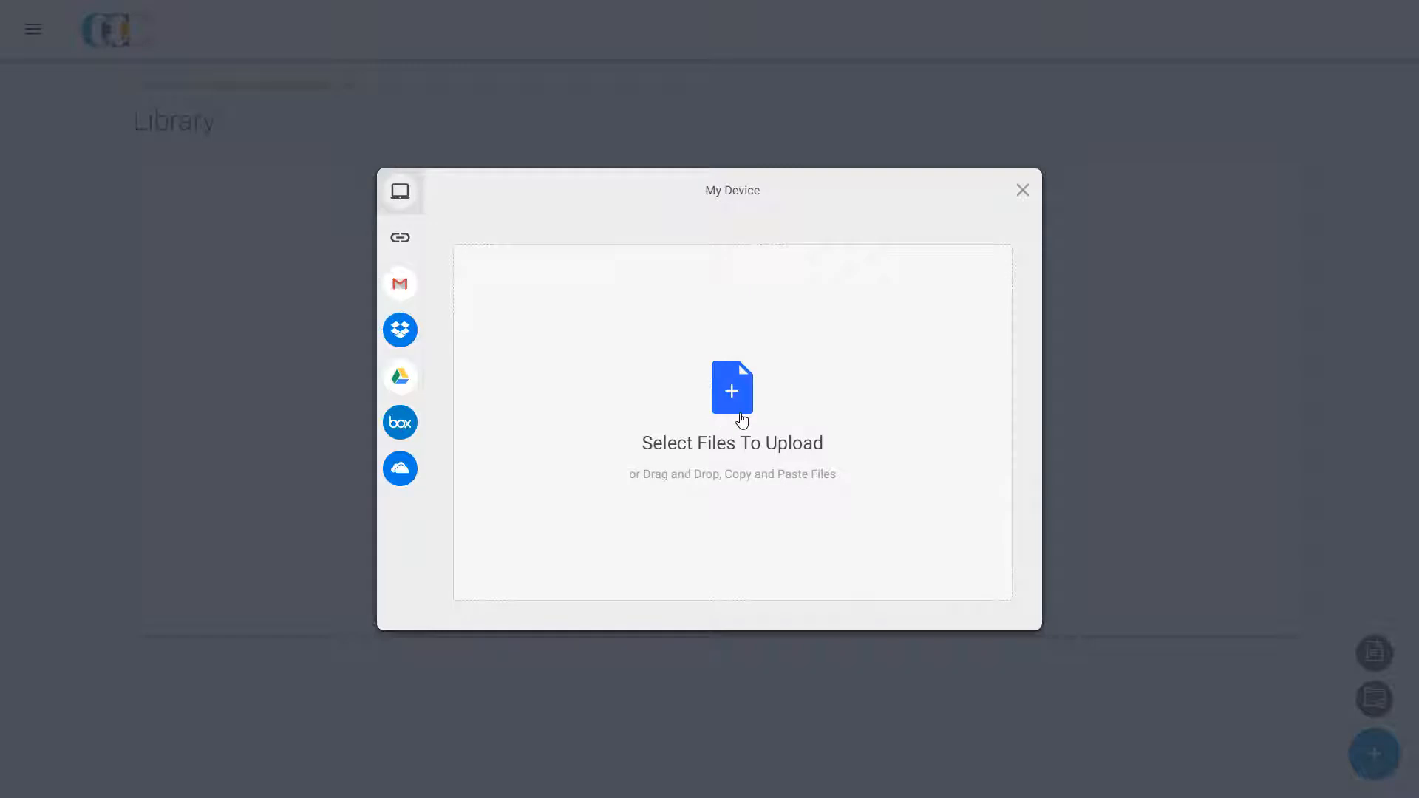
Upload the A Guide to Corporate Communication presentation into the folder.
left_click(732, 389)
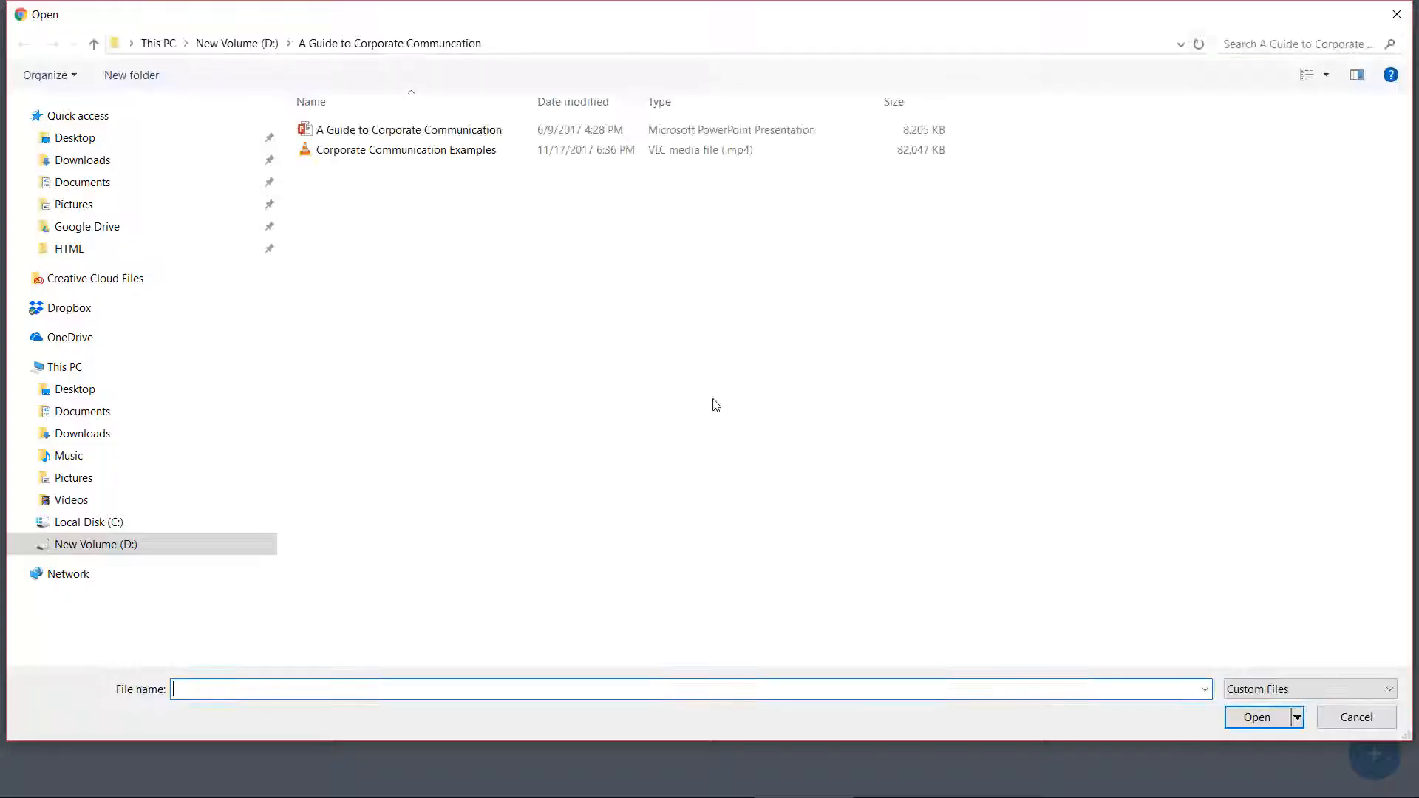
left_click(410, 130)
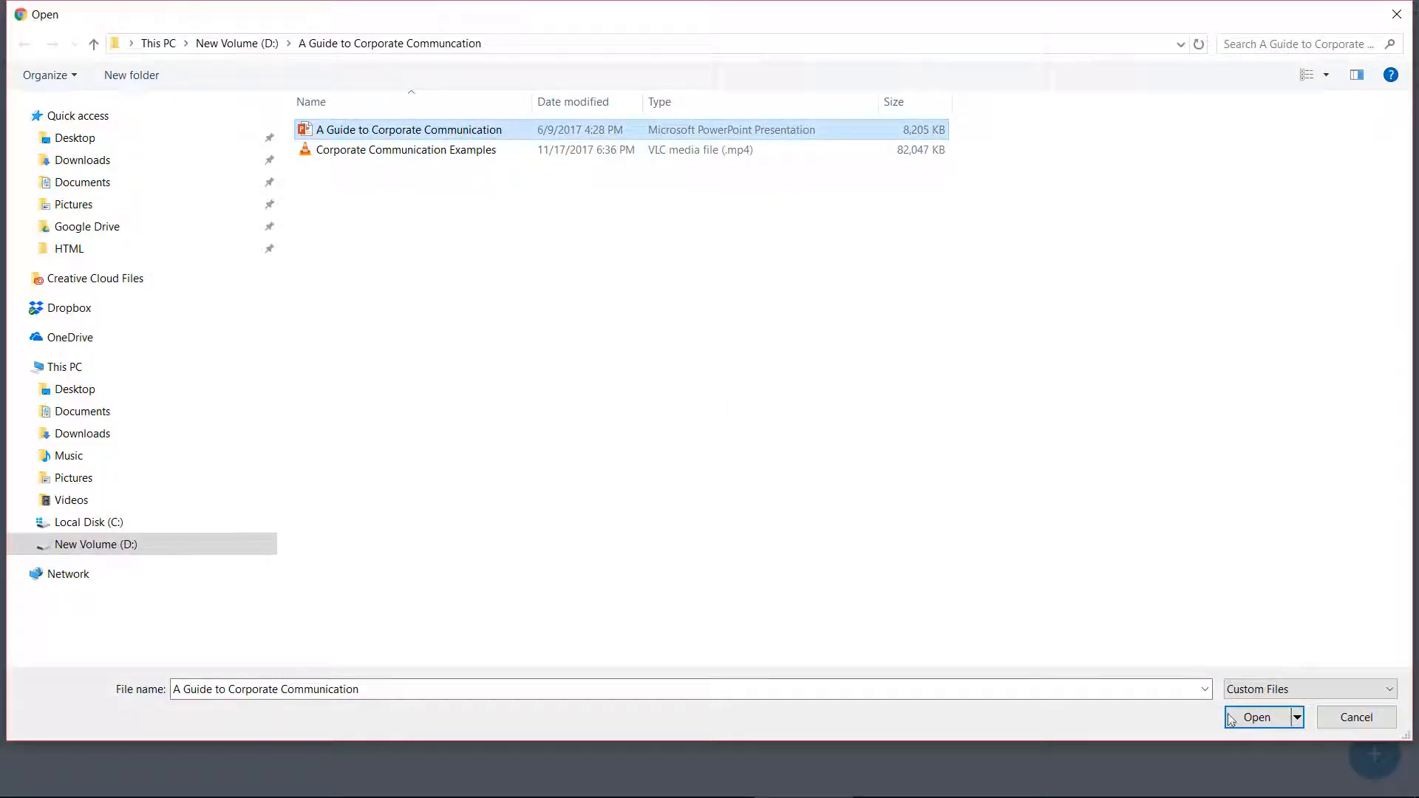
left_click(1257, 718)
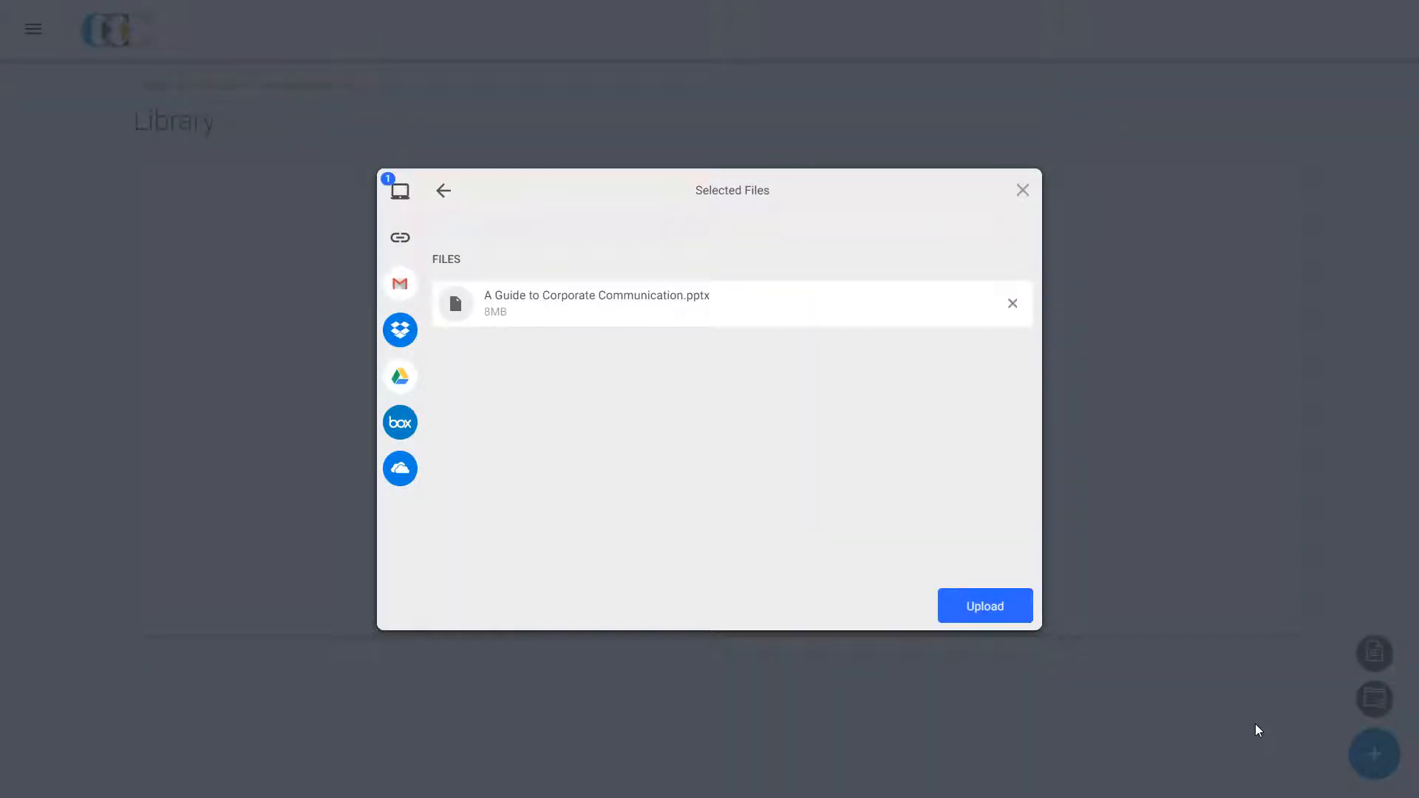
left_click(985, 606)
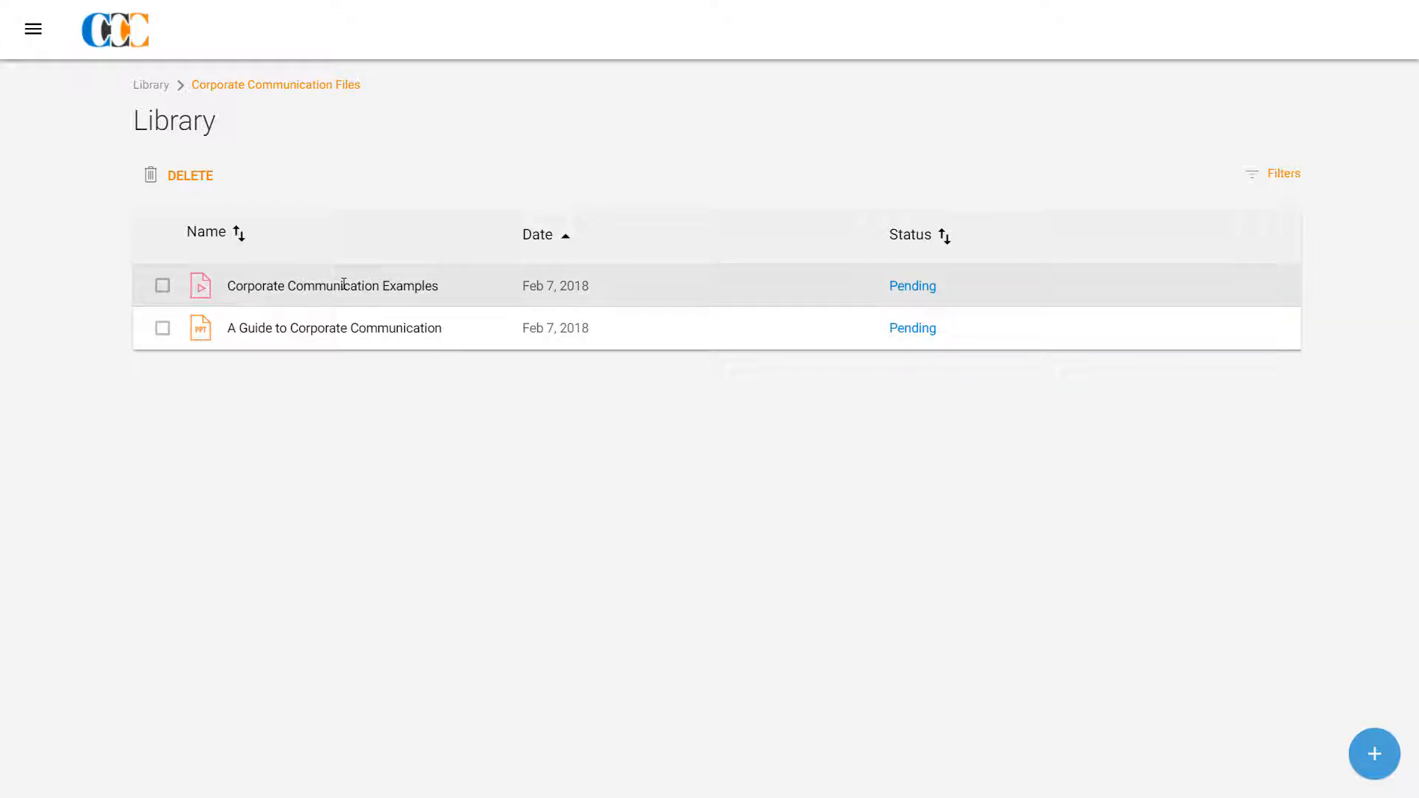
mouse_move(336, 328)
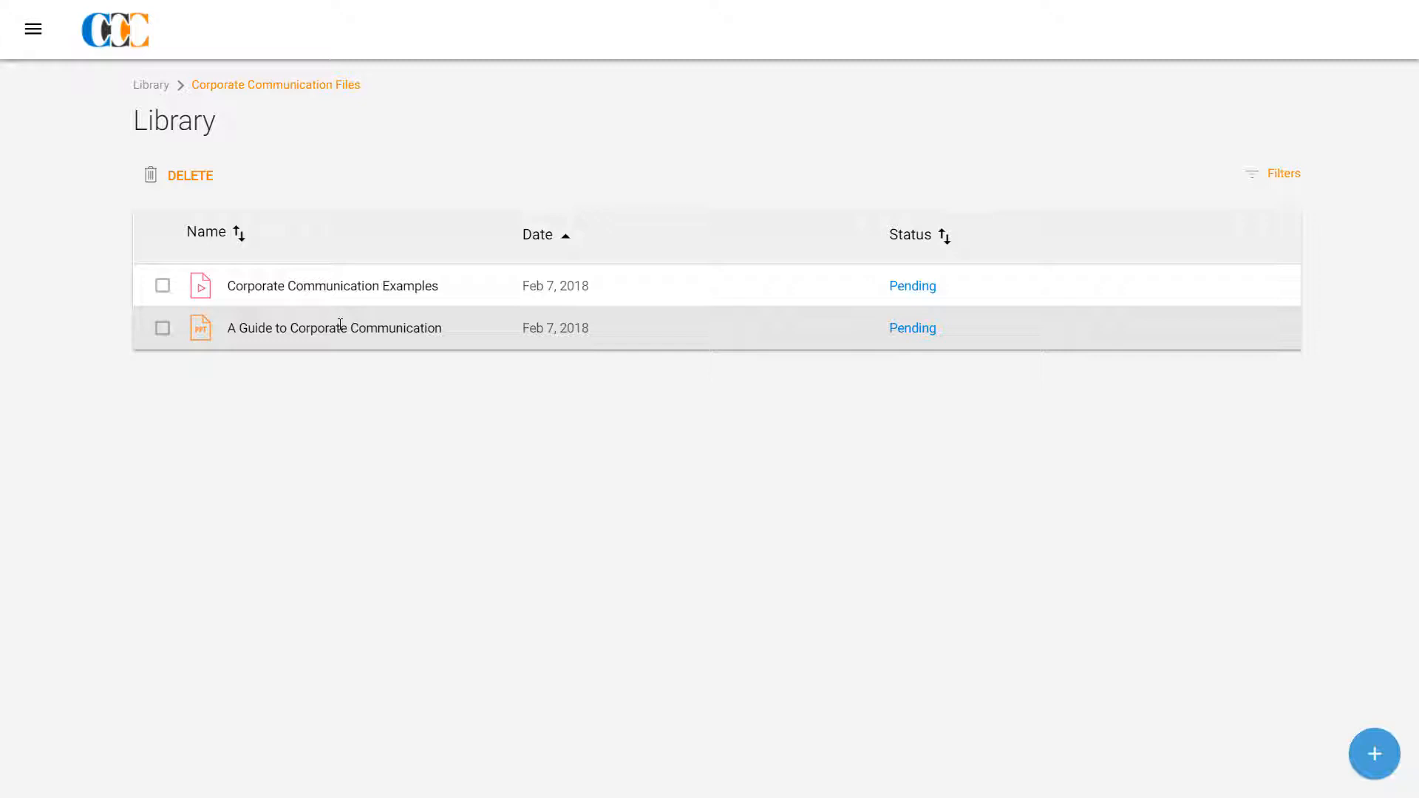
mouse_move(127, 124)
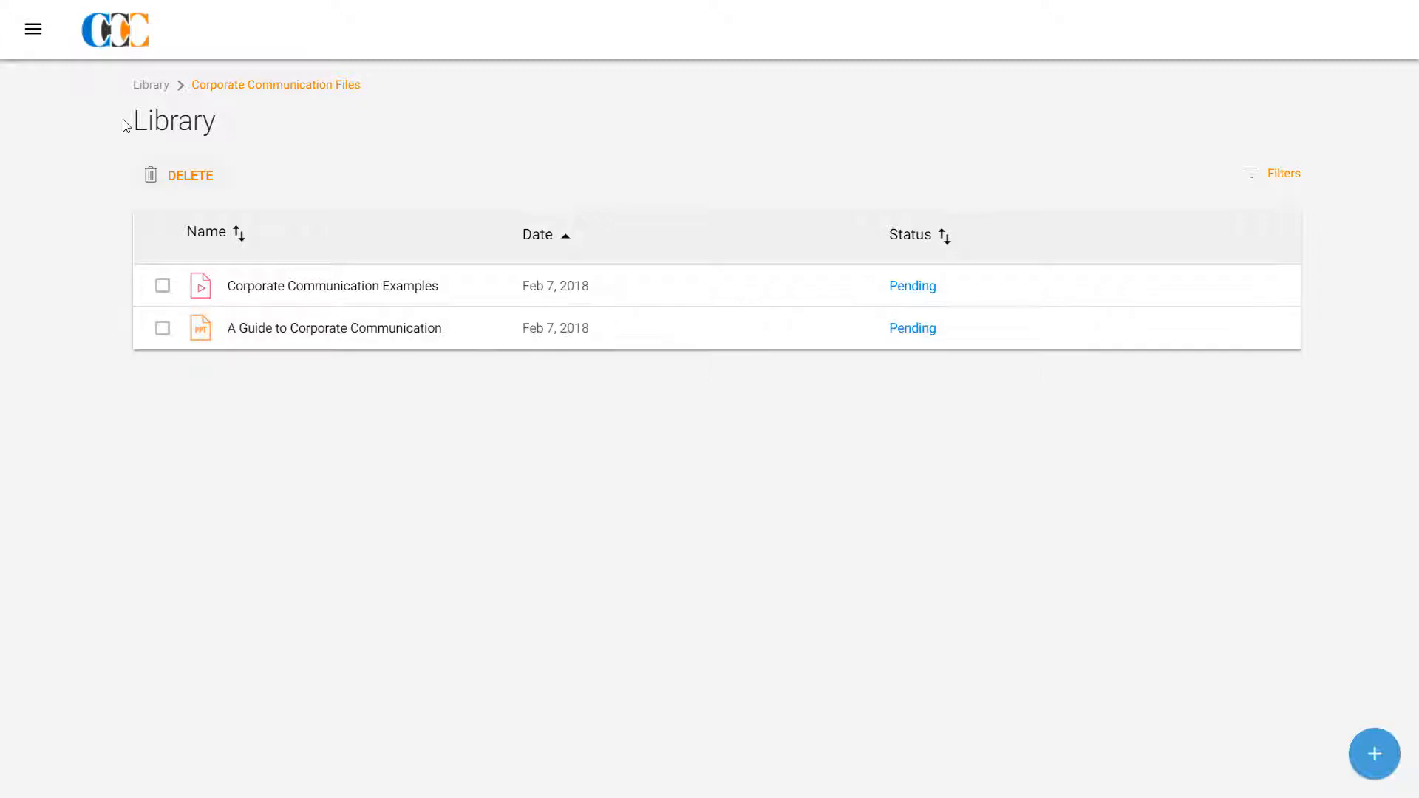
Return to Live Classes and begin editing the A Guide to Corporate Communication class.
left_click(32, 28)
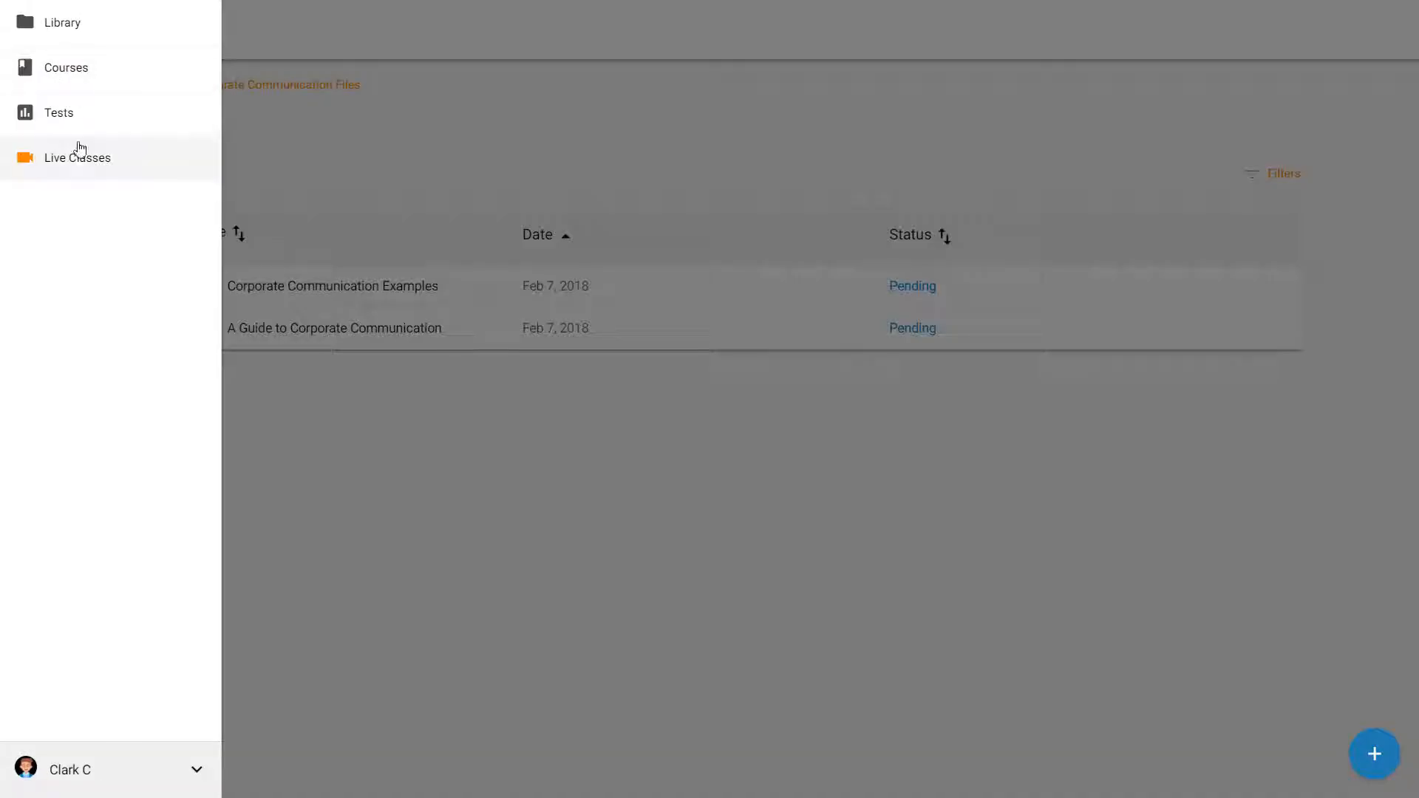
left_click(76, 157)
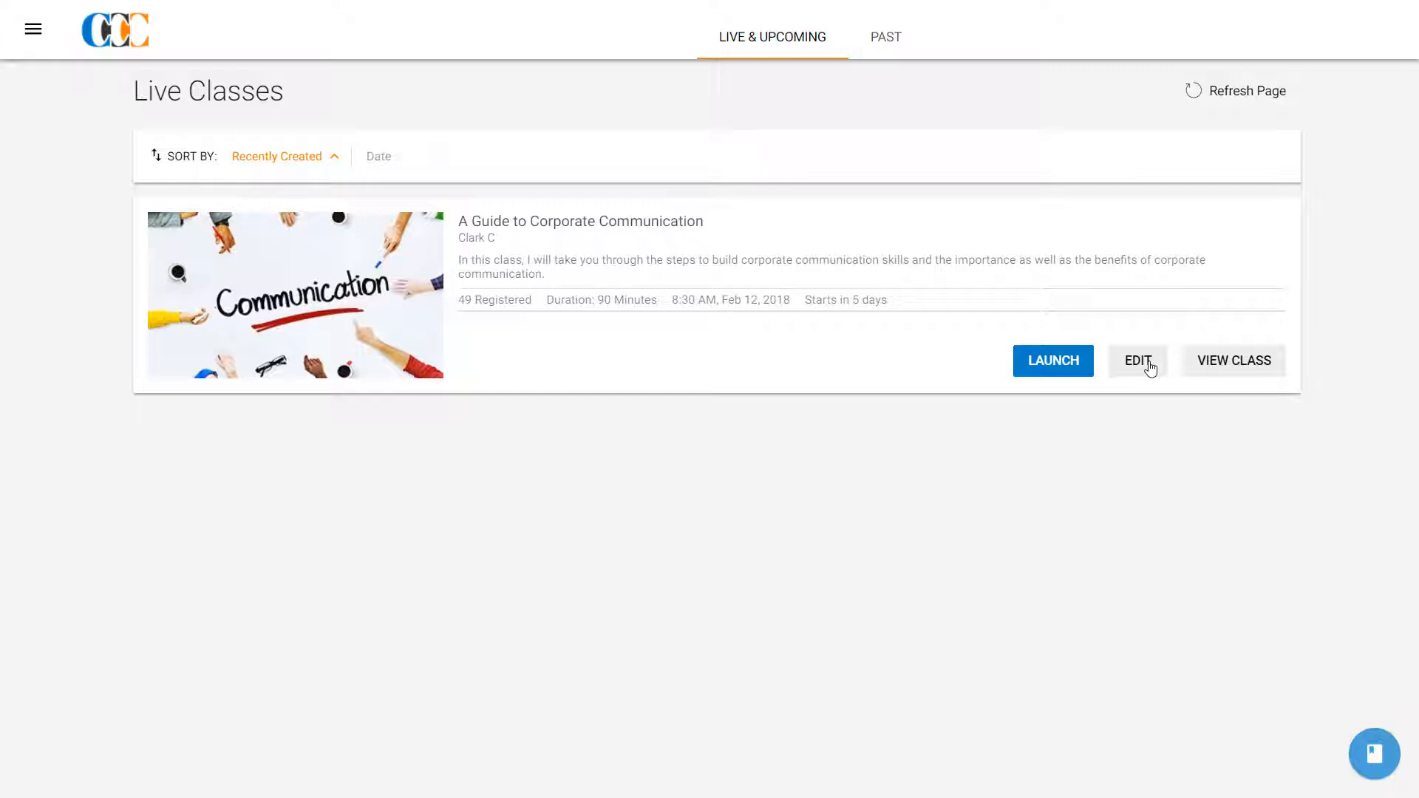
left_click(1137, 361)
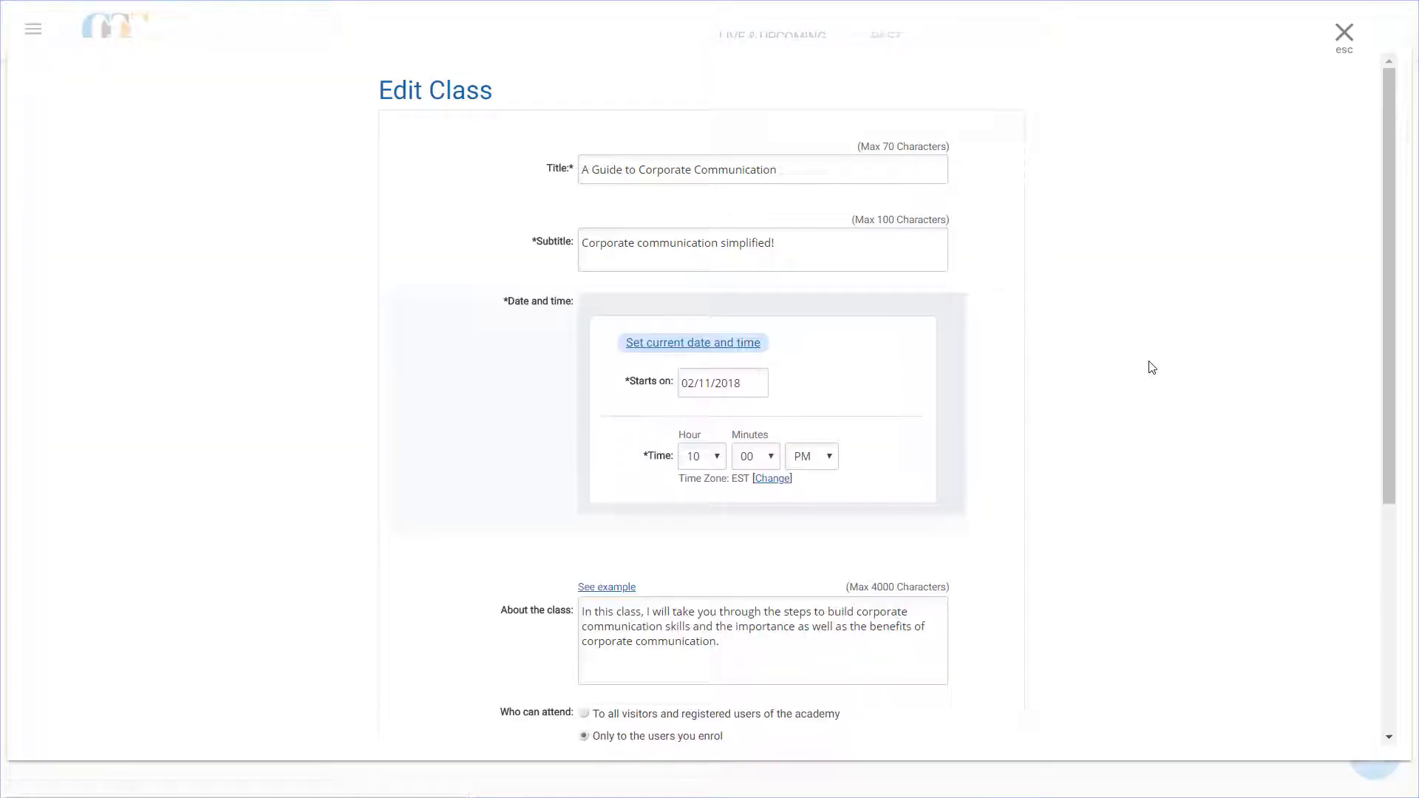
Set the class's Max attendees to 123, save the update and return to Live Classes.
scroll("down", 3)
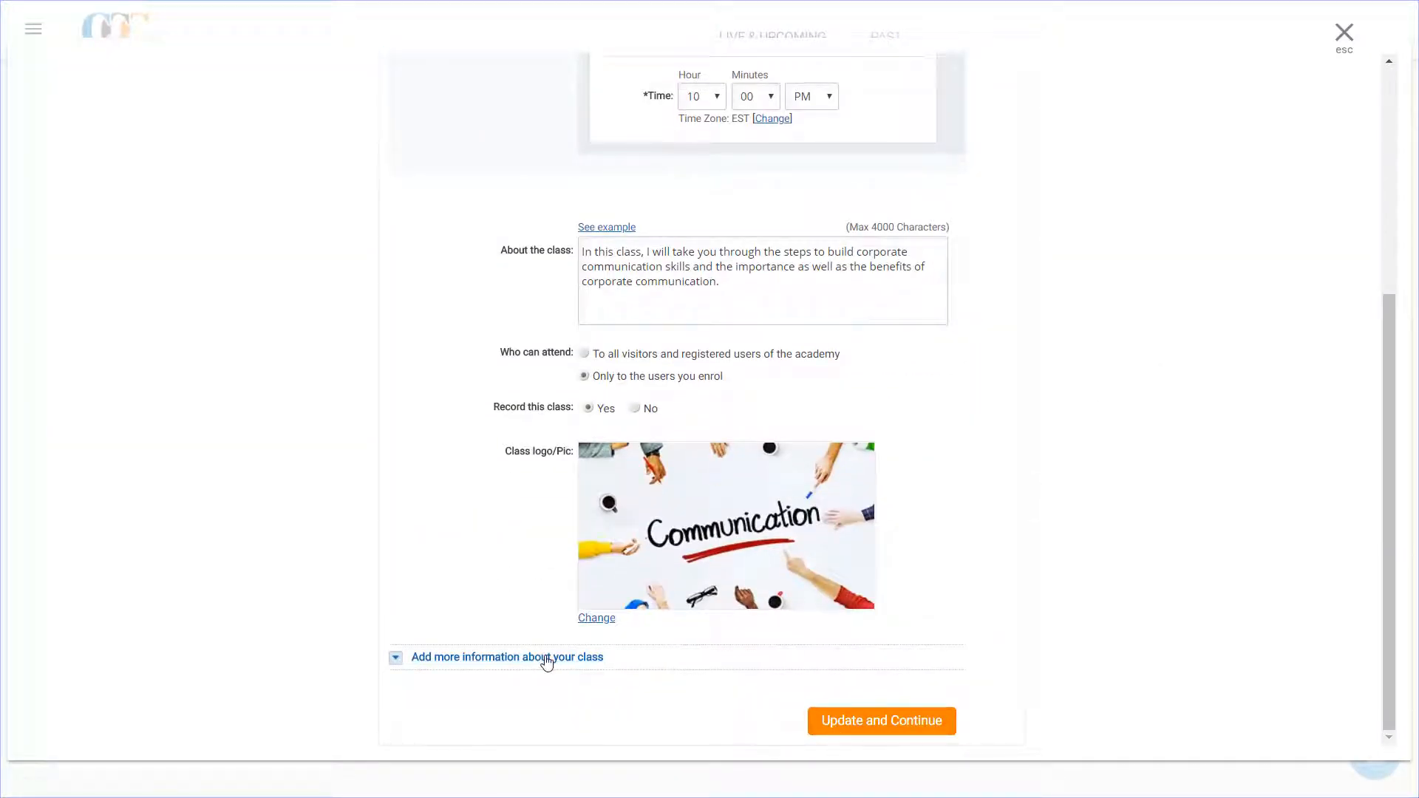
left_click(507, 657)
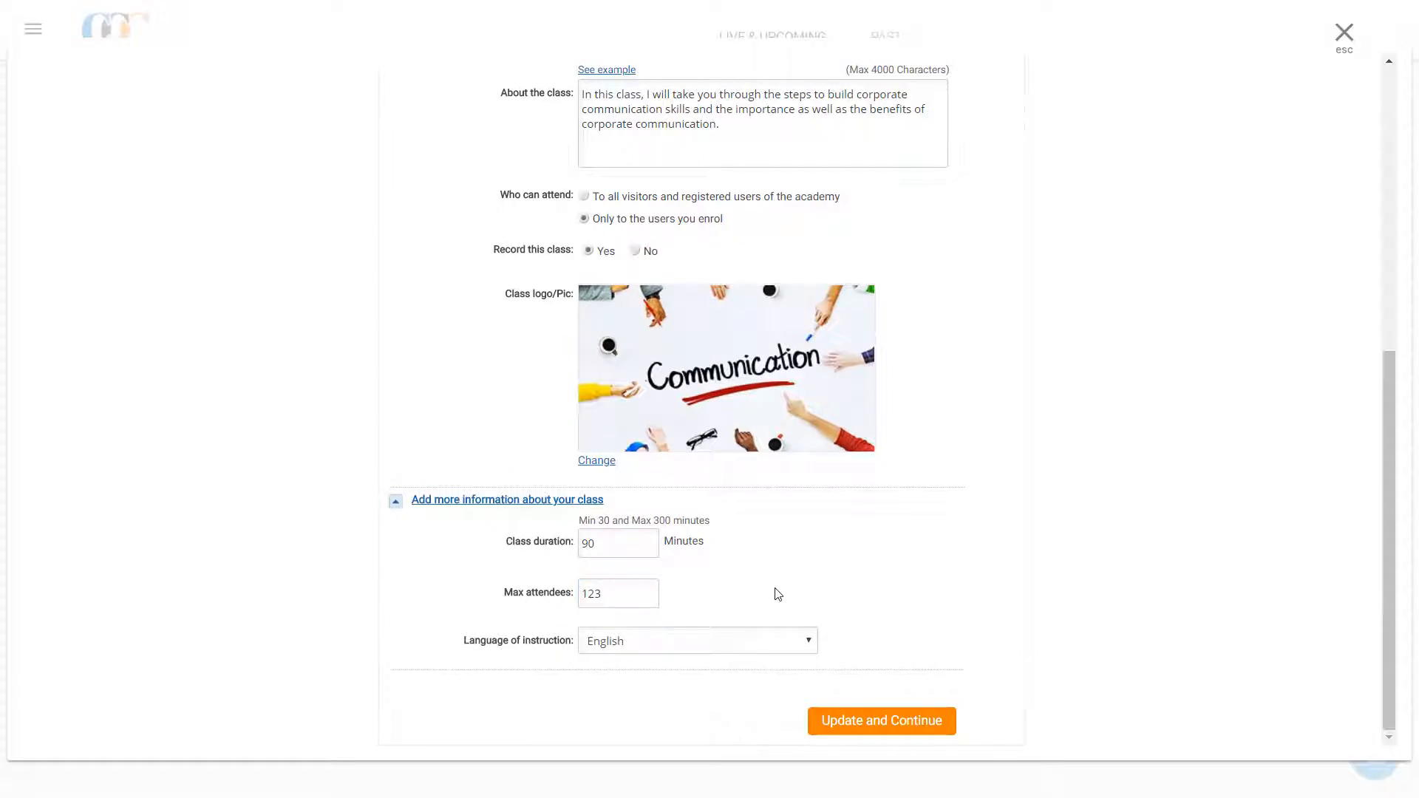
left_click(880, 722)
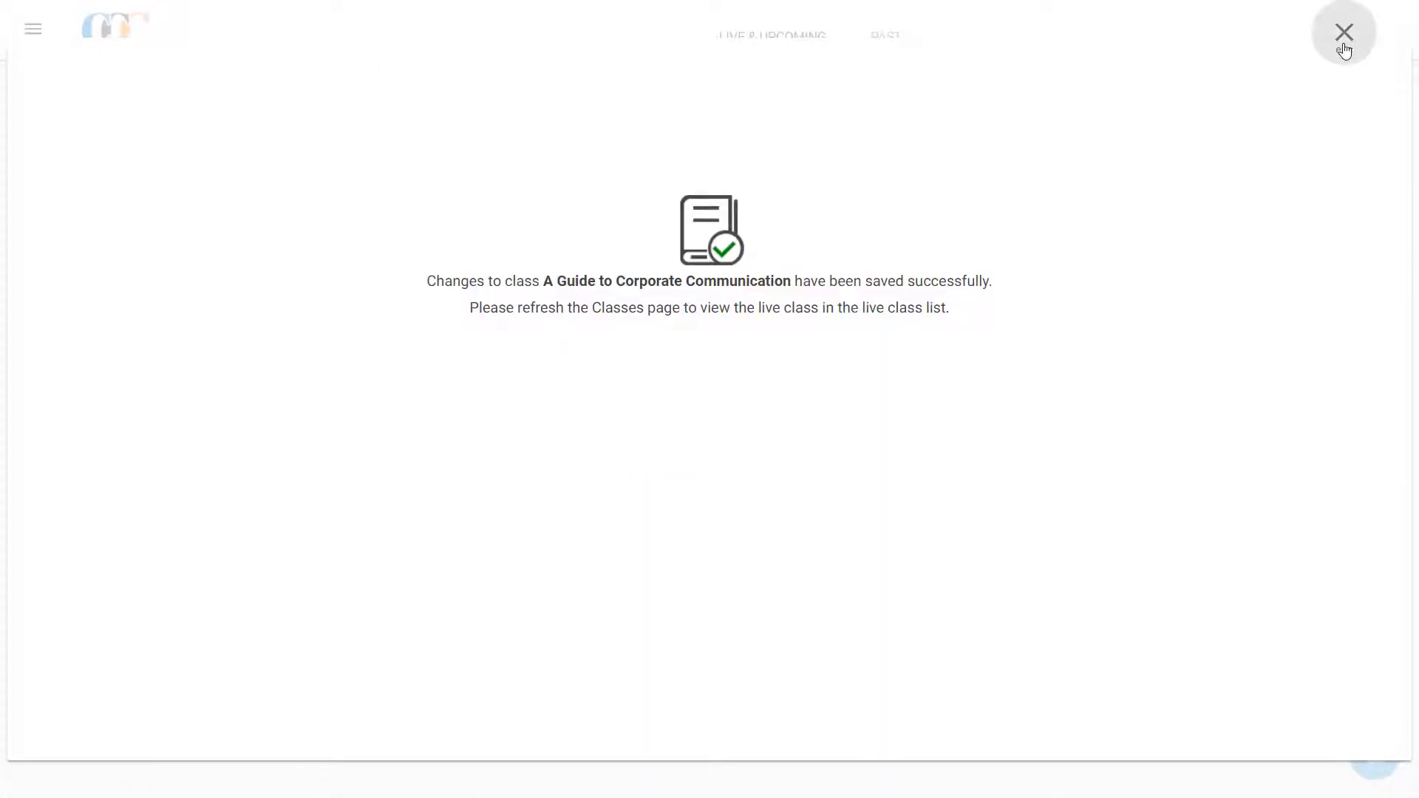
left_click(1344, 33)
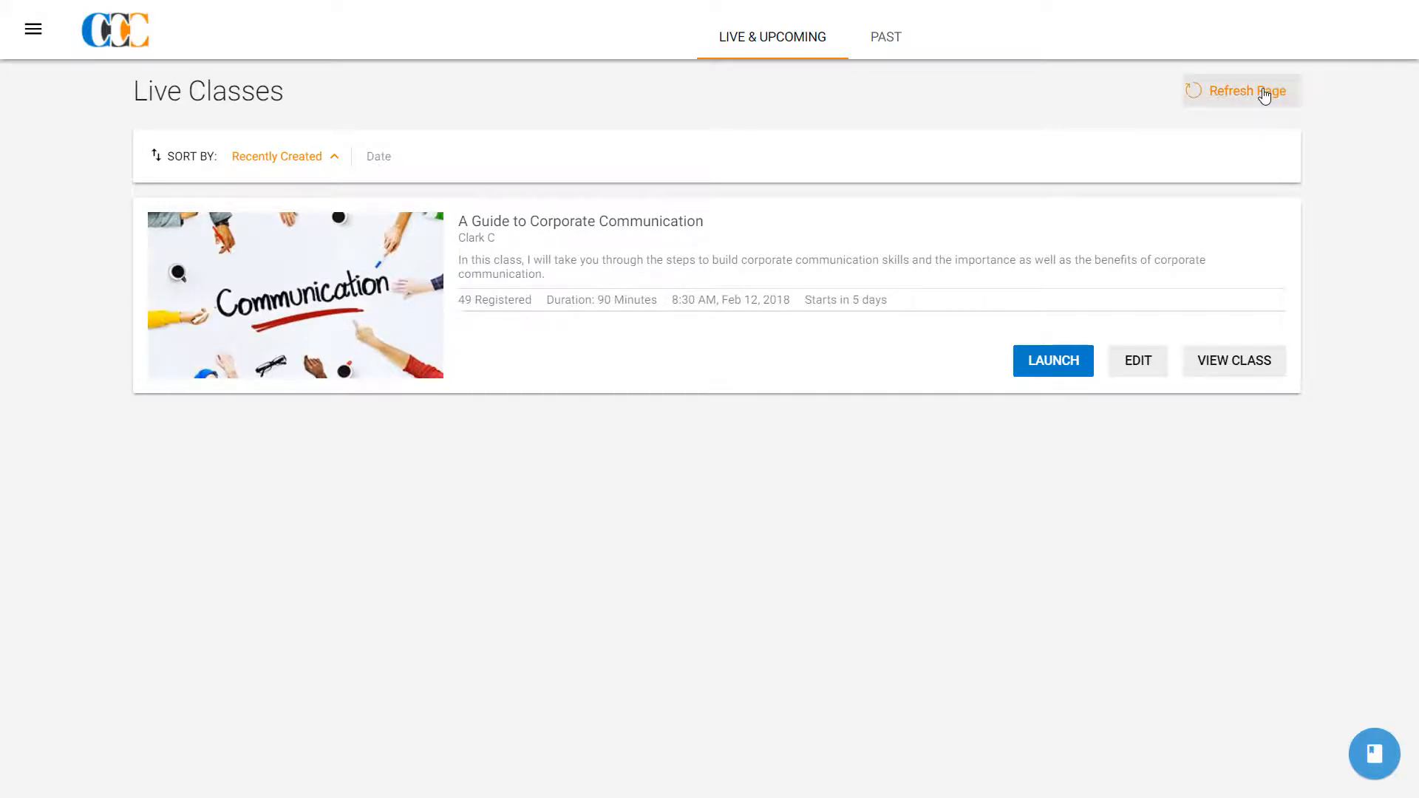